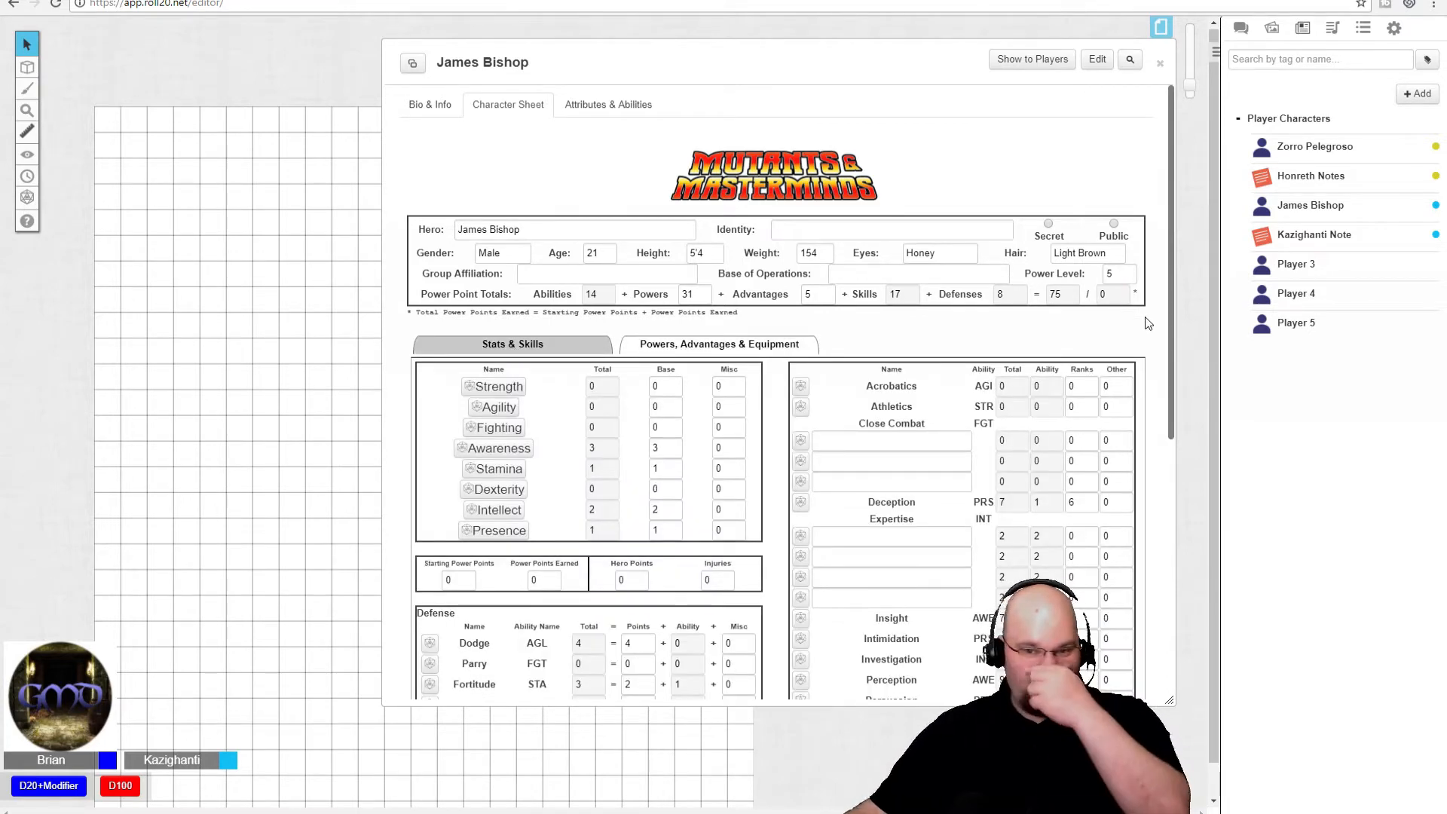
Open the Powers, Advantages & Equipment tab to view Telepathic Illusion, Mind Reading and Mind Shield.
scroll(down, 3)
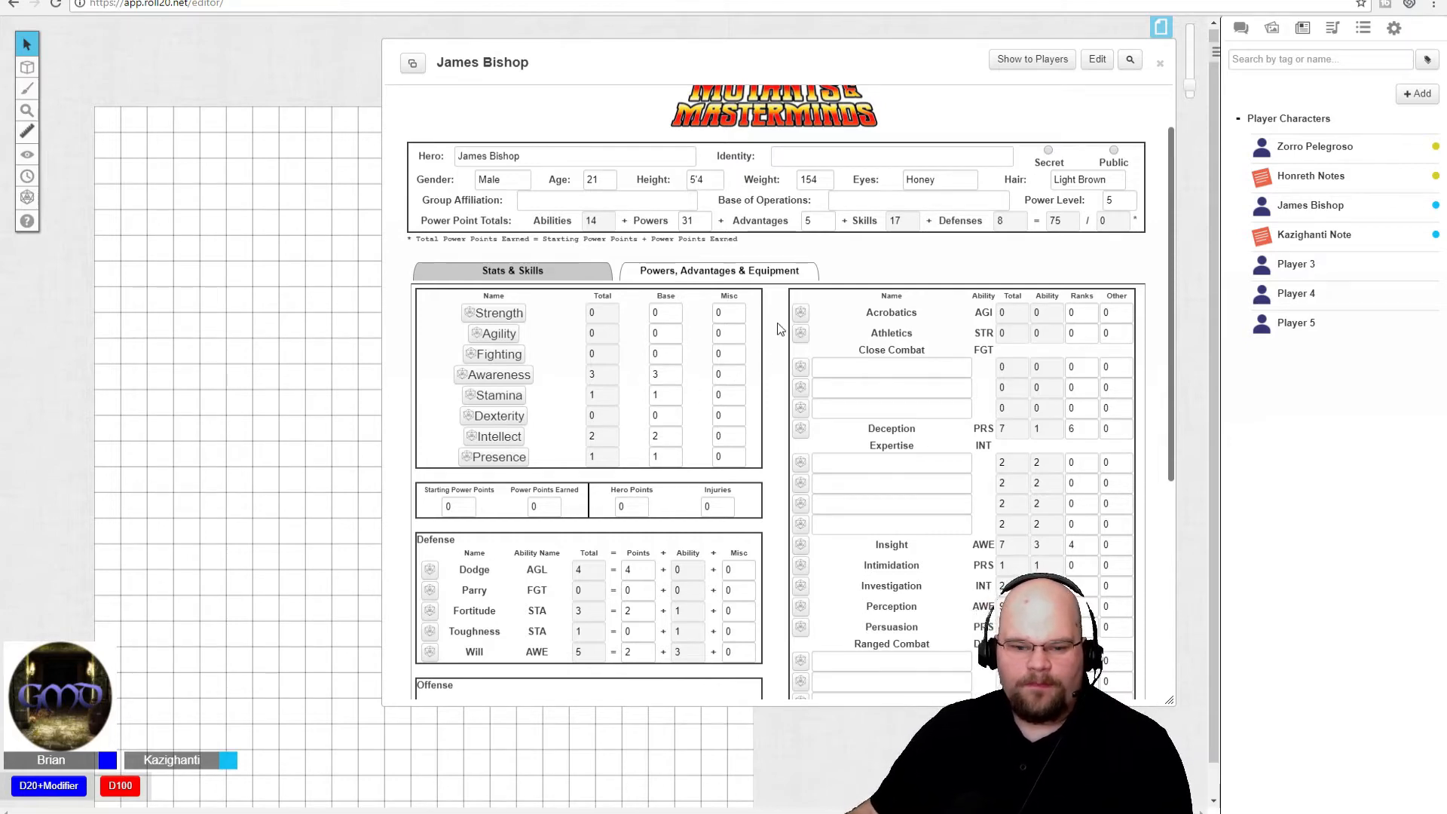
scroll(down, 3)
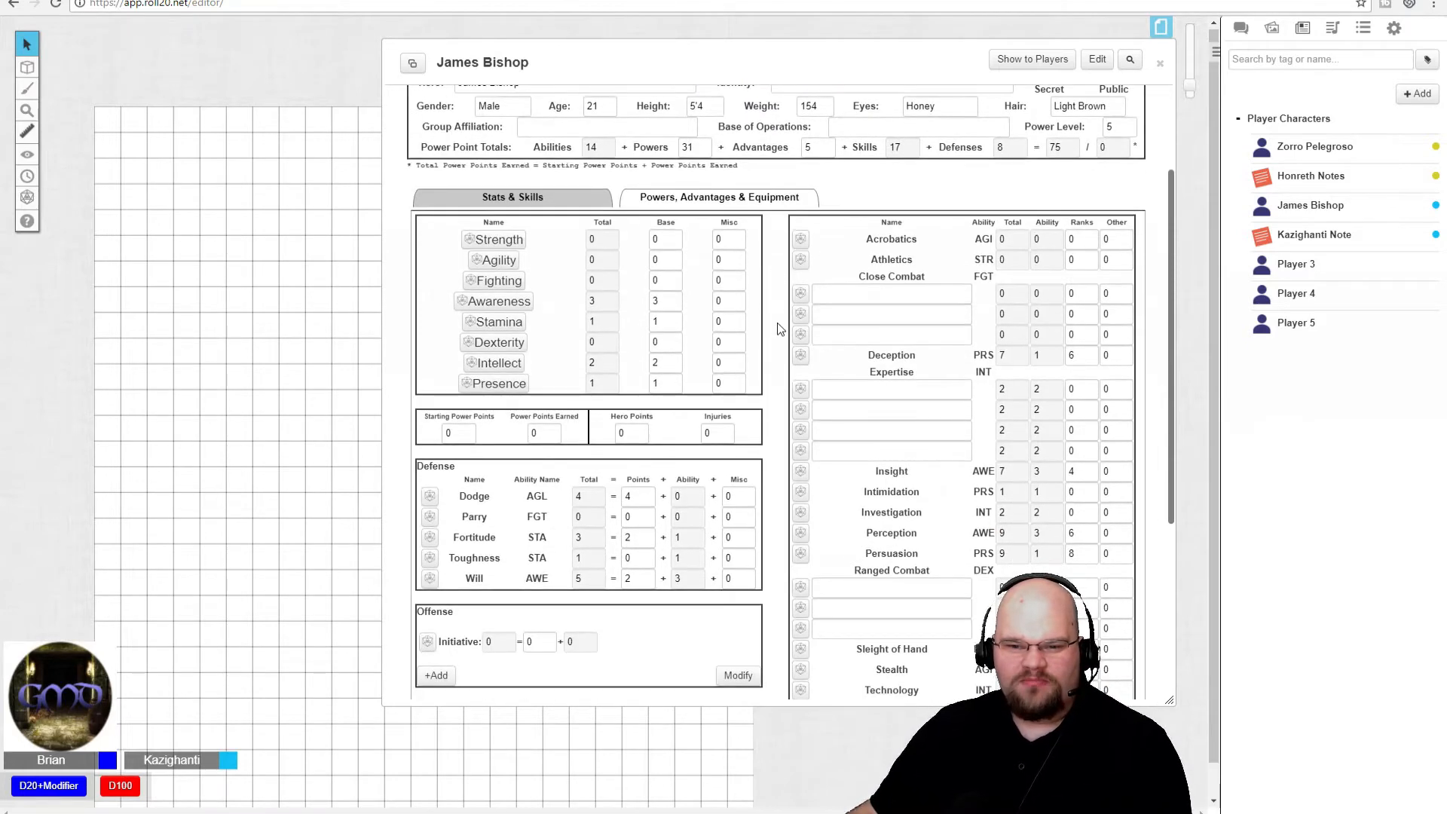
scroll(down, 3)
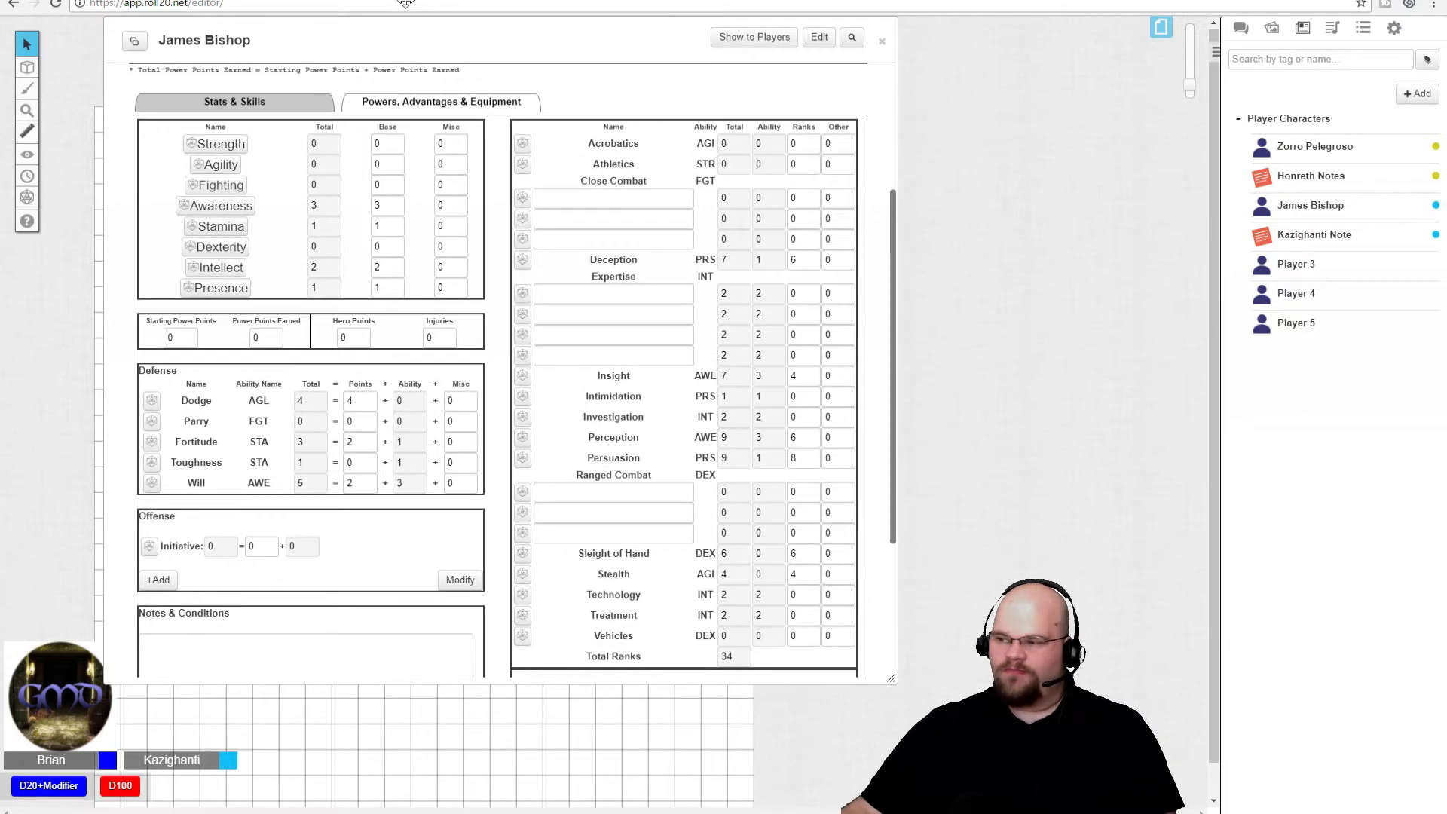
mouse_move(941, 350)
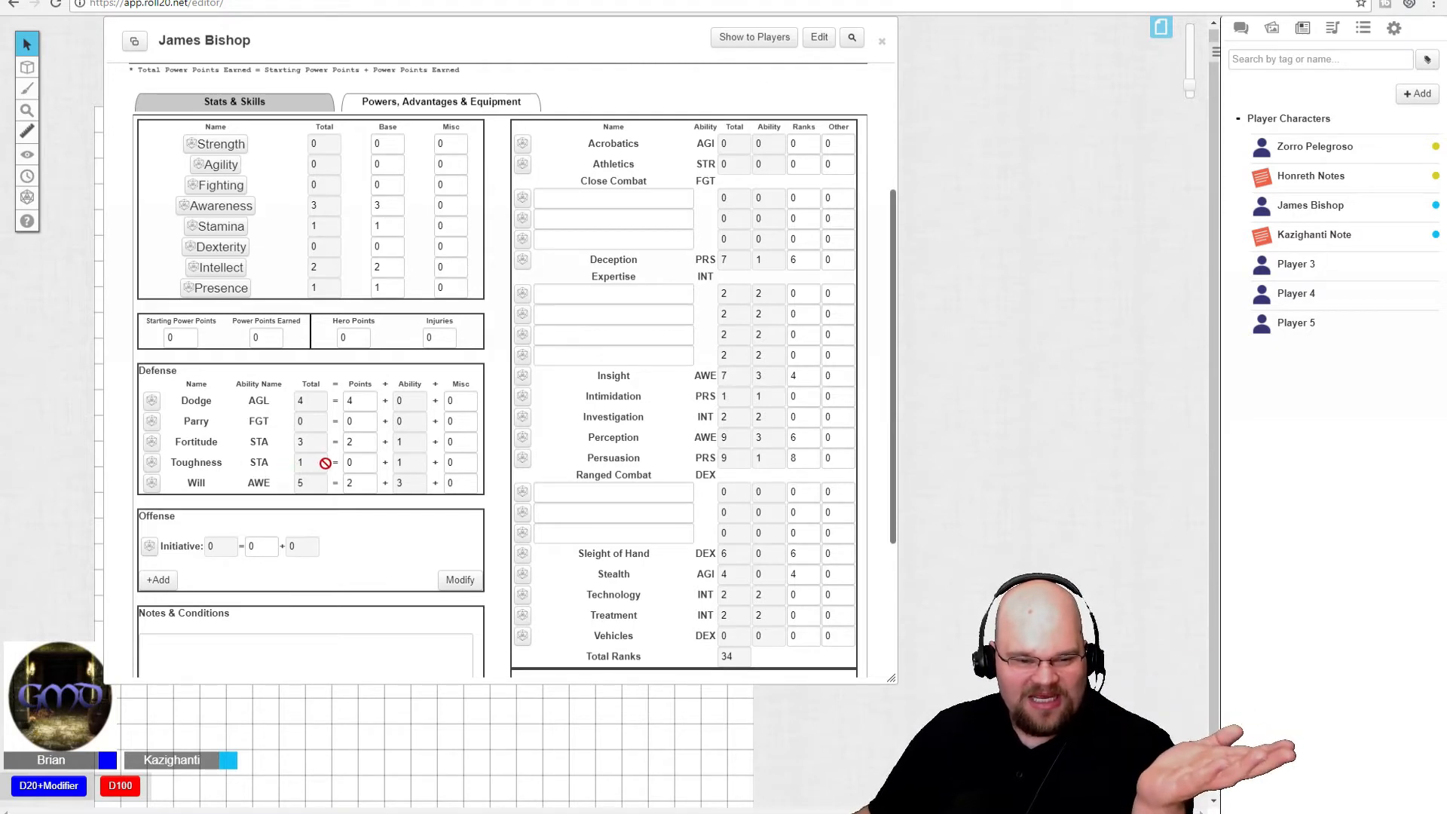
mouse_move(323, 462)
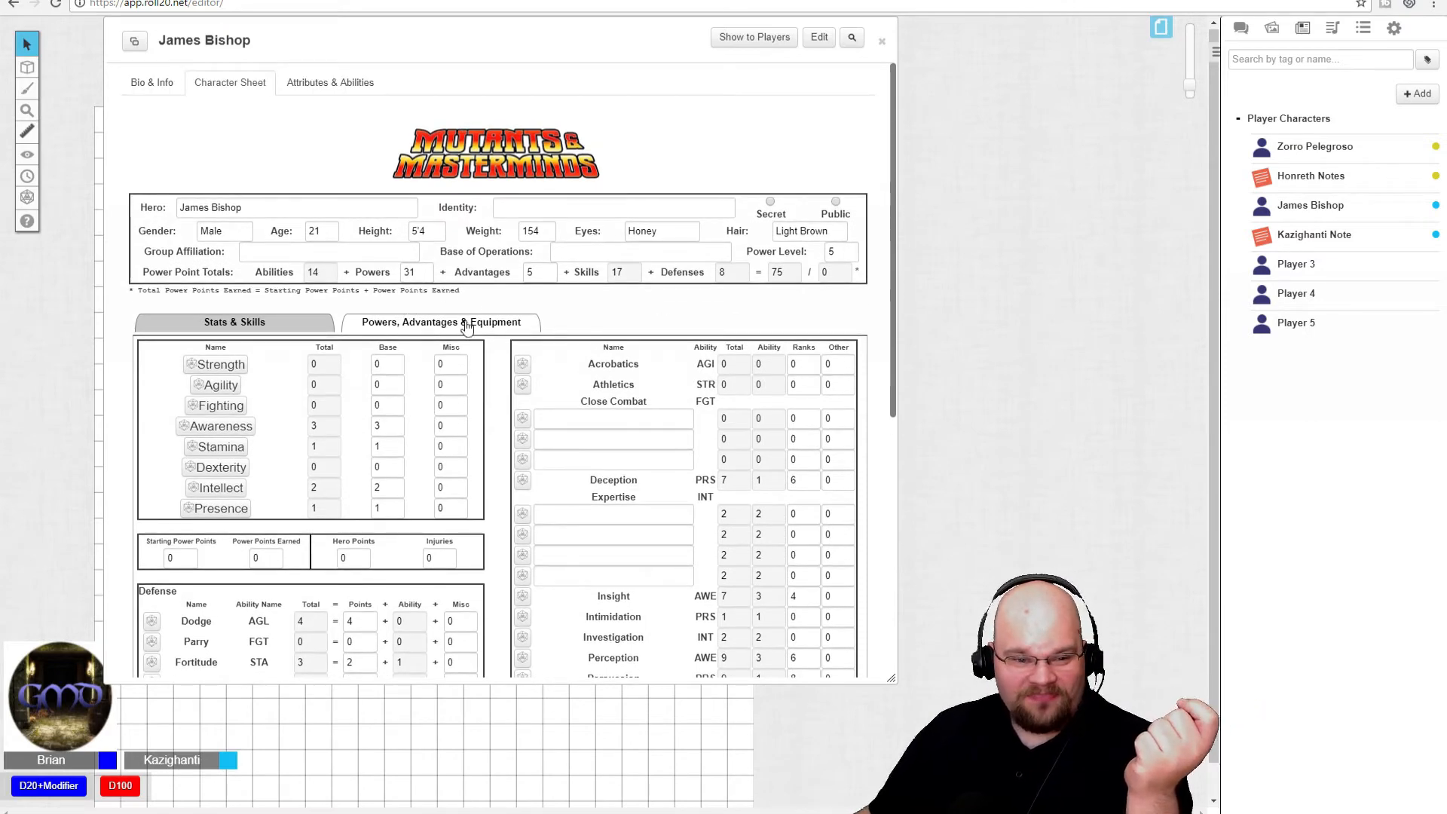
click(443, 321)
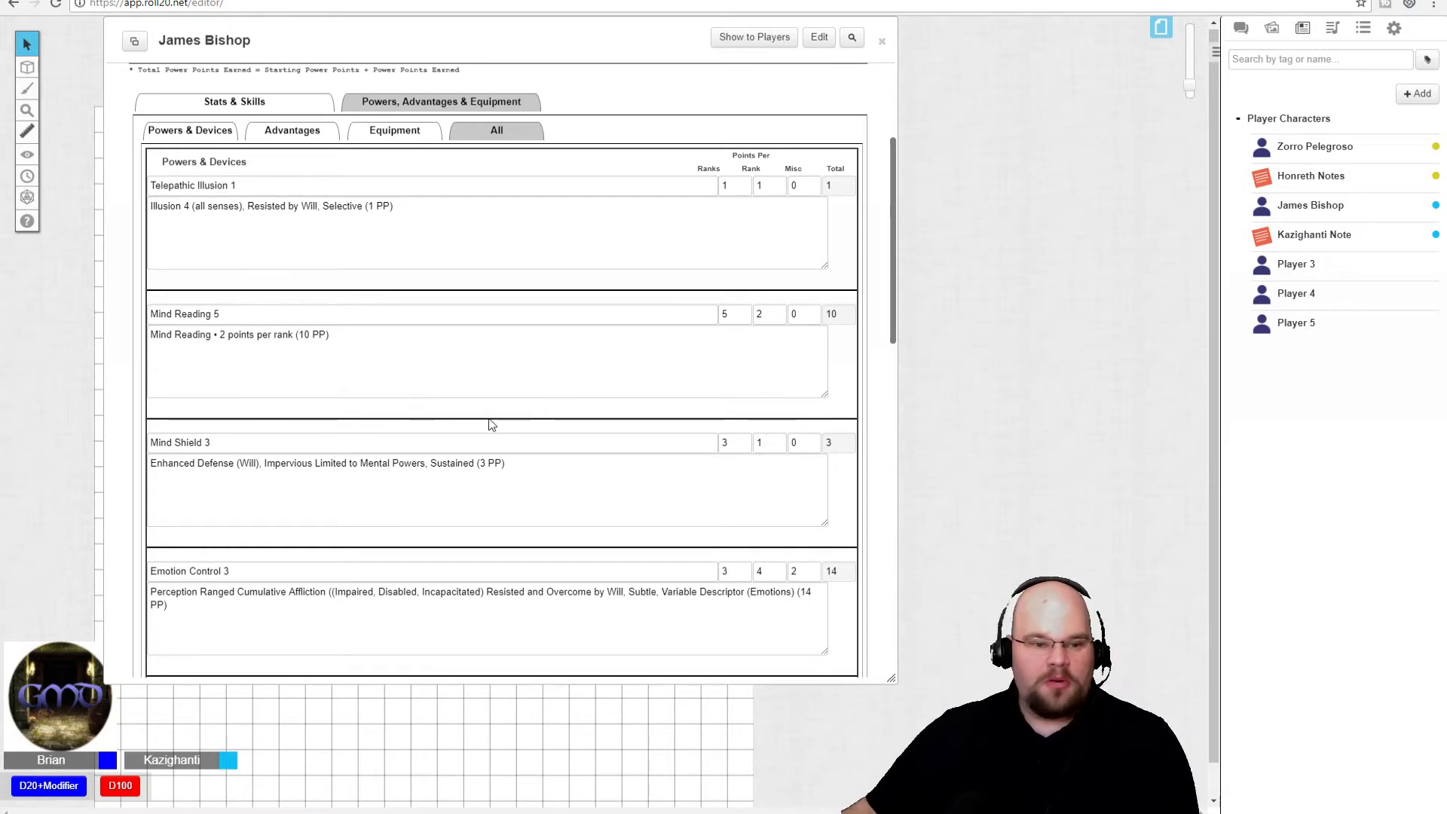
scroll(down, 3)
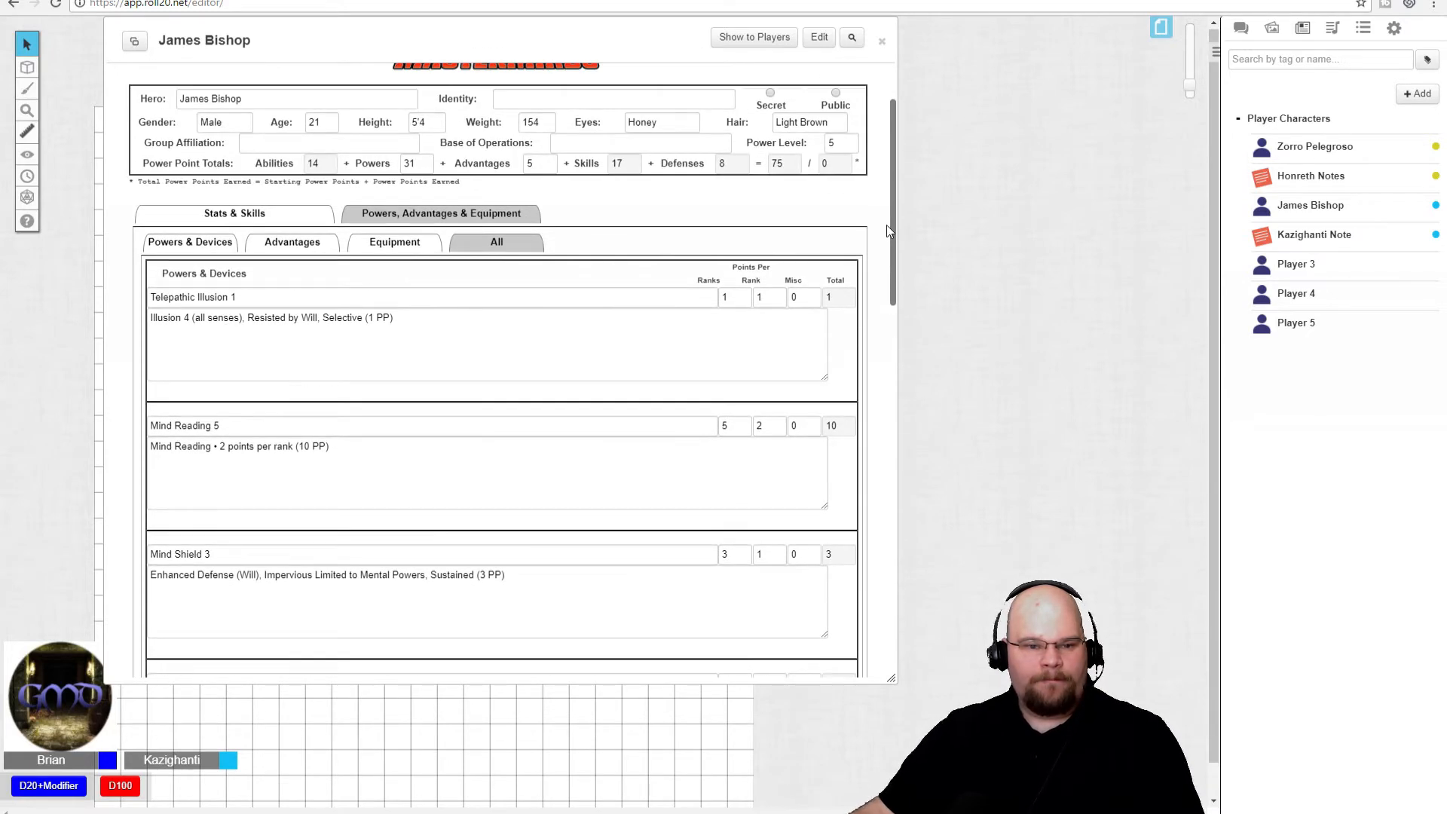
Scroll the Powers & Devices list down to reveal Mental Blast, Perception Range Damage 5.
scroll(down, 3)
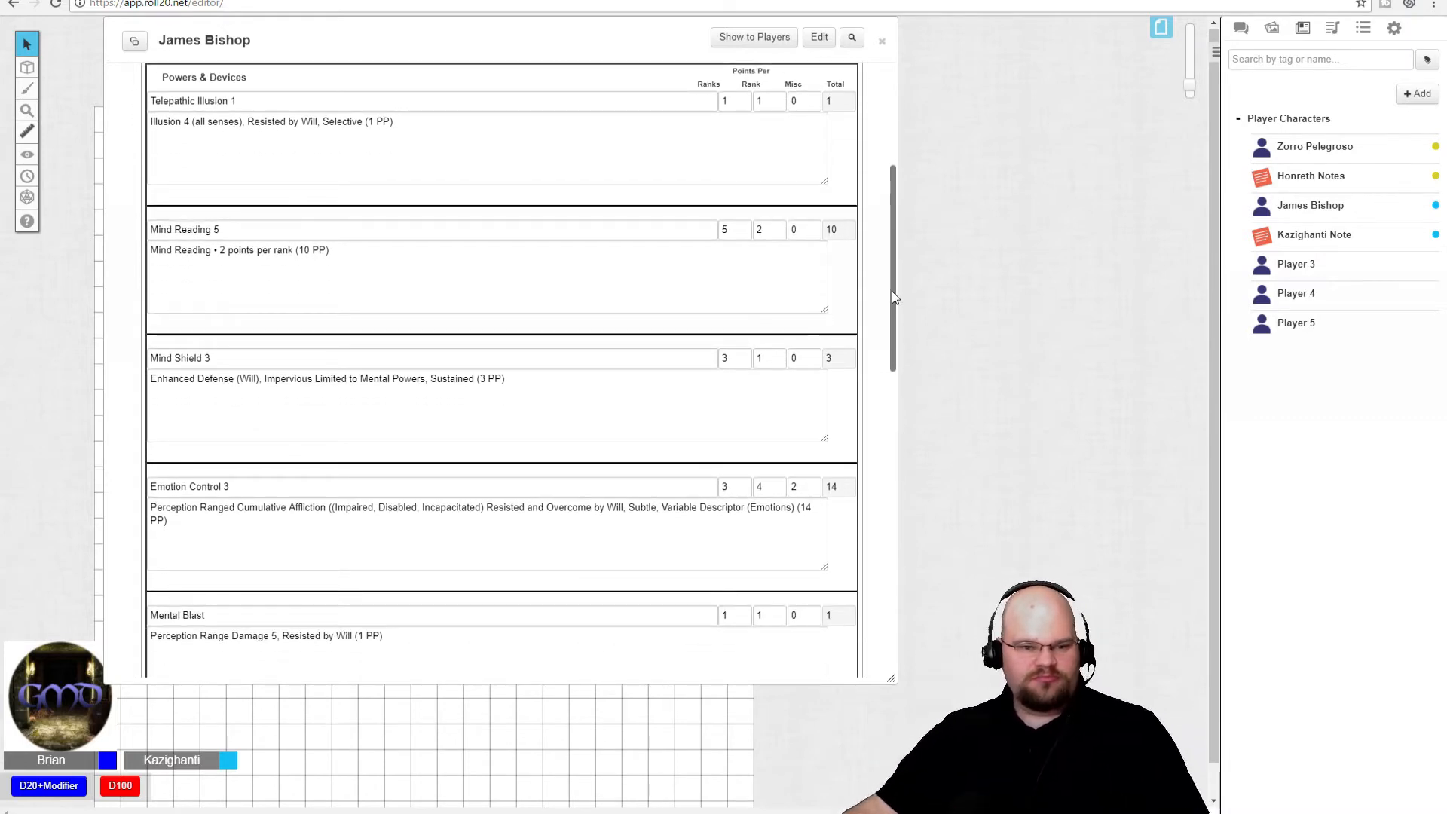
scroll(down, 3)
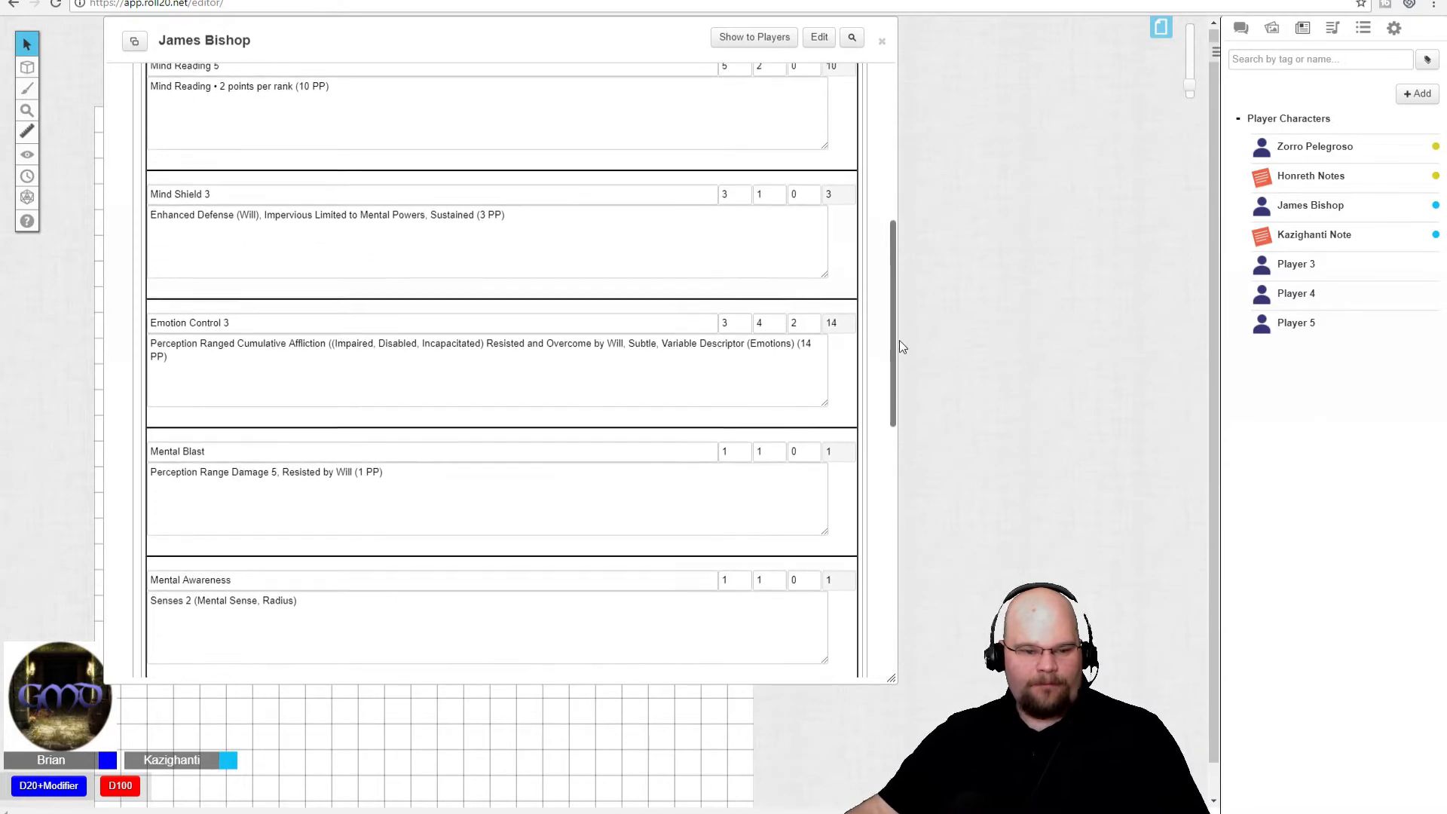
scroll(down, 3)
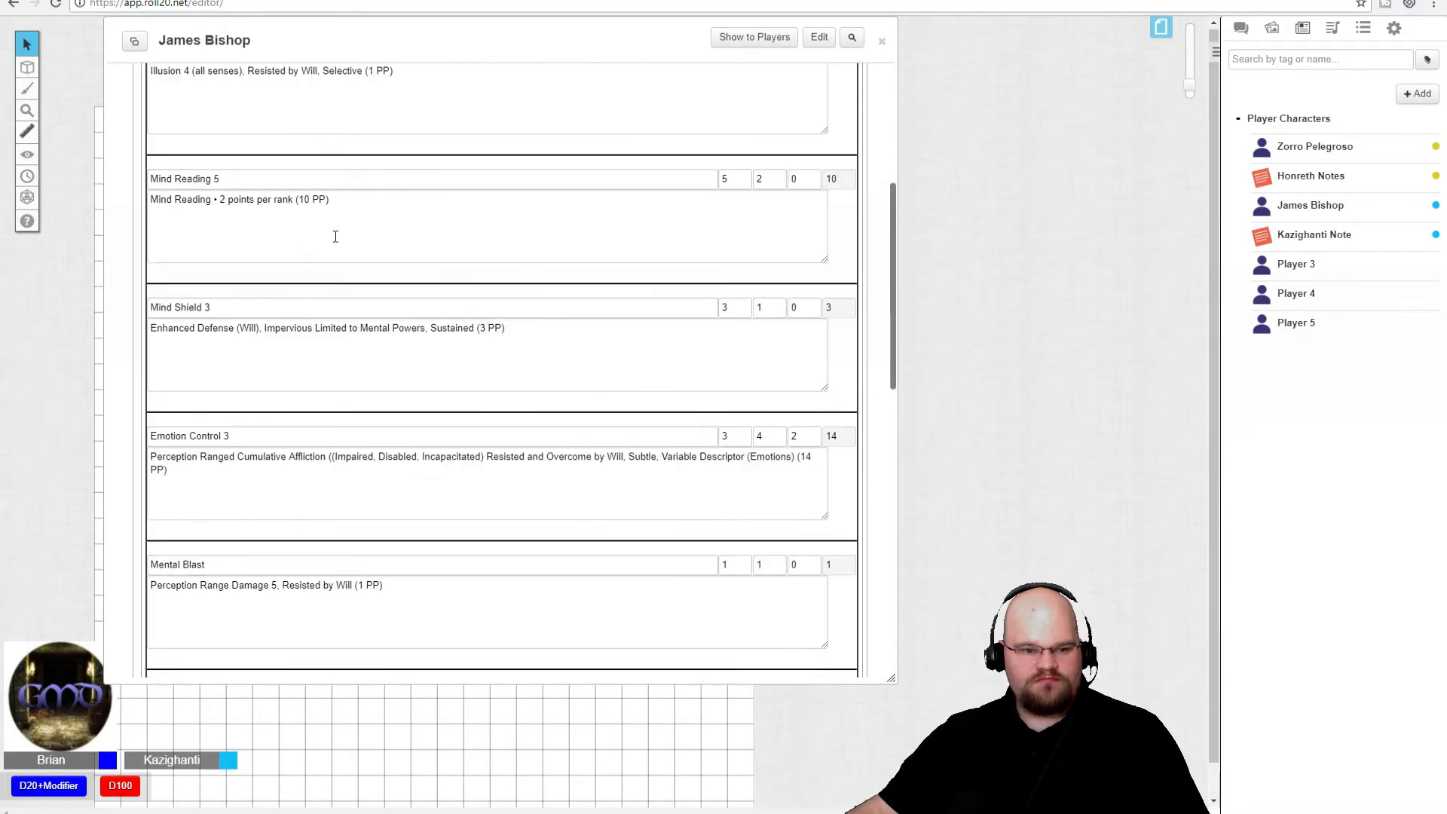
mouse_move(324, 213)
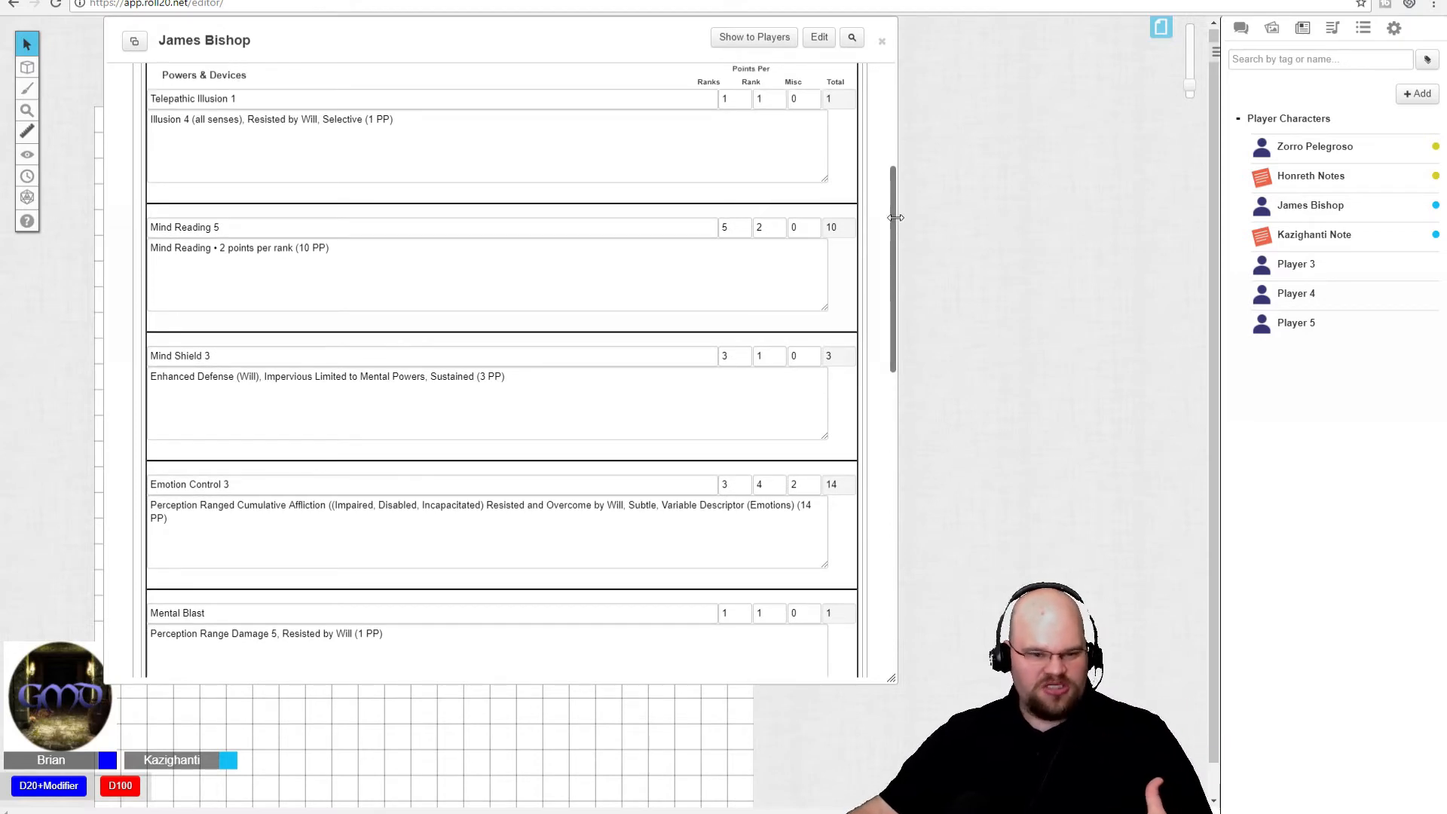
mouse_move(892, 234)
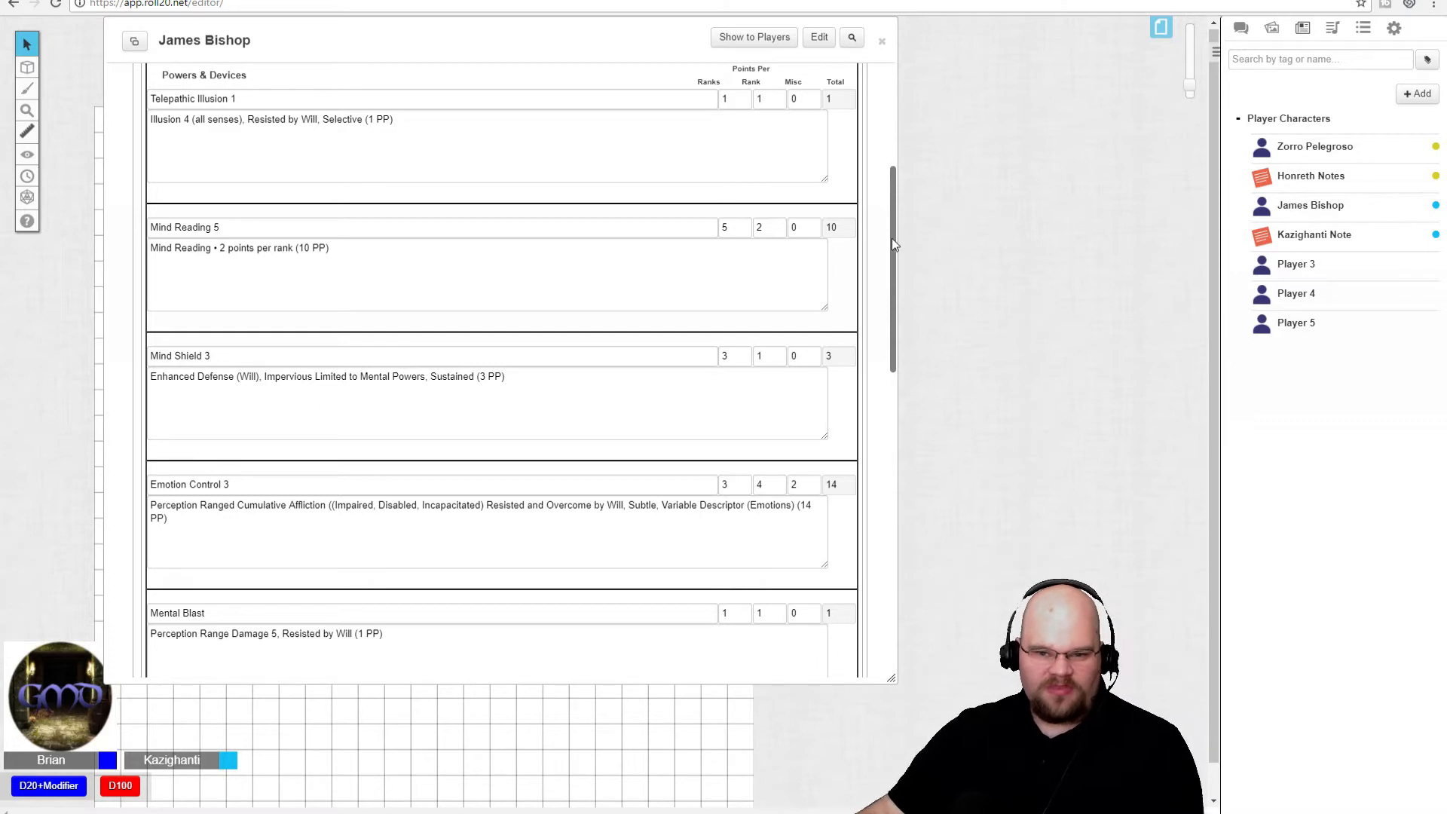
Scroll past Mental Awareness to the Advantages: Attractive 2, Uncanny Dodge, Daze, Eidetic Memory.
scroll(down, 3)
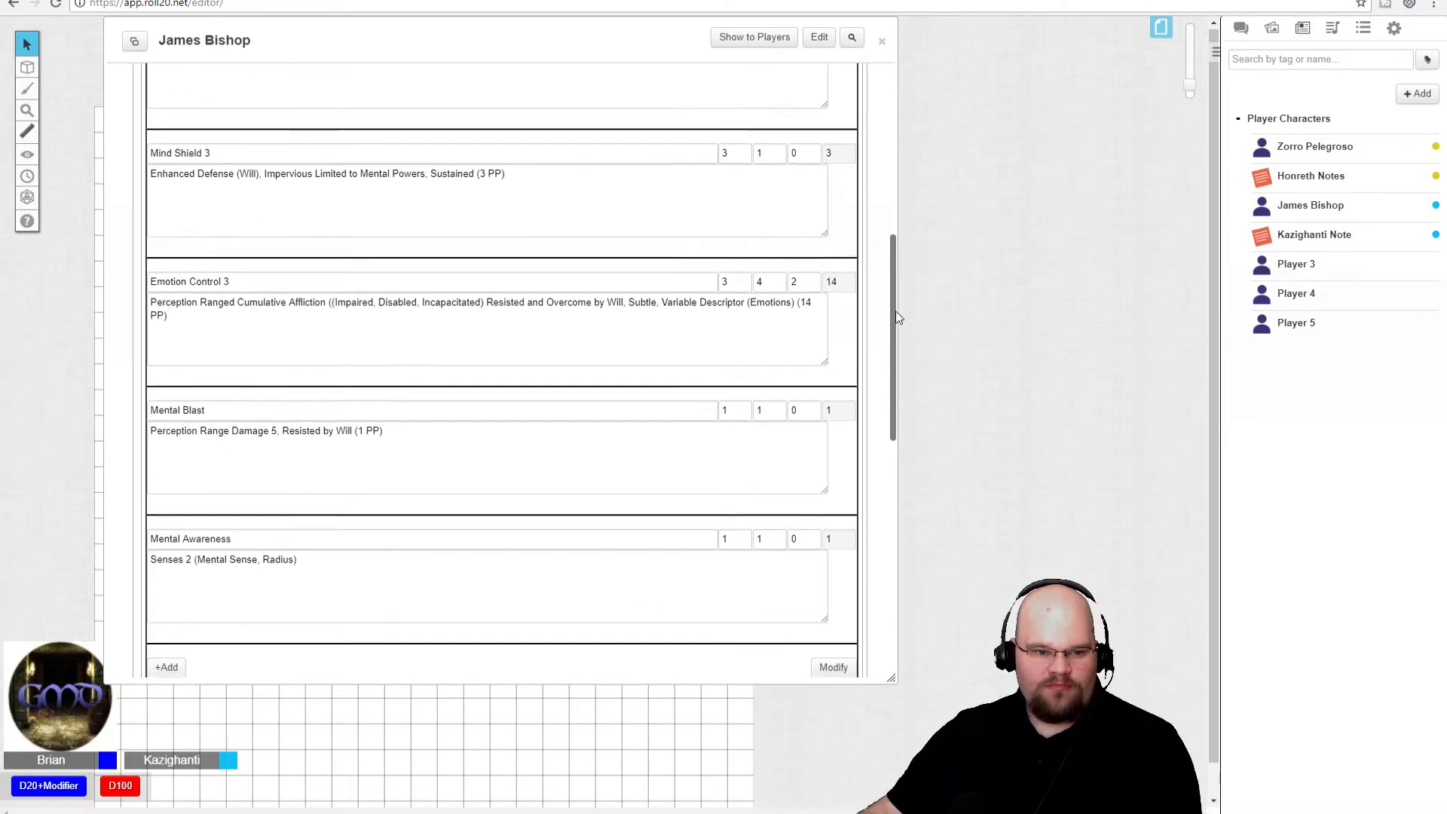
scroll(down, 3)
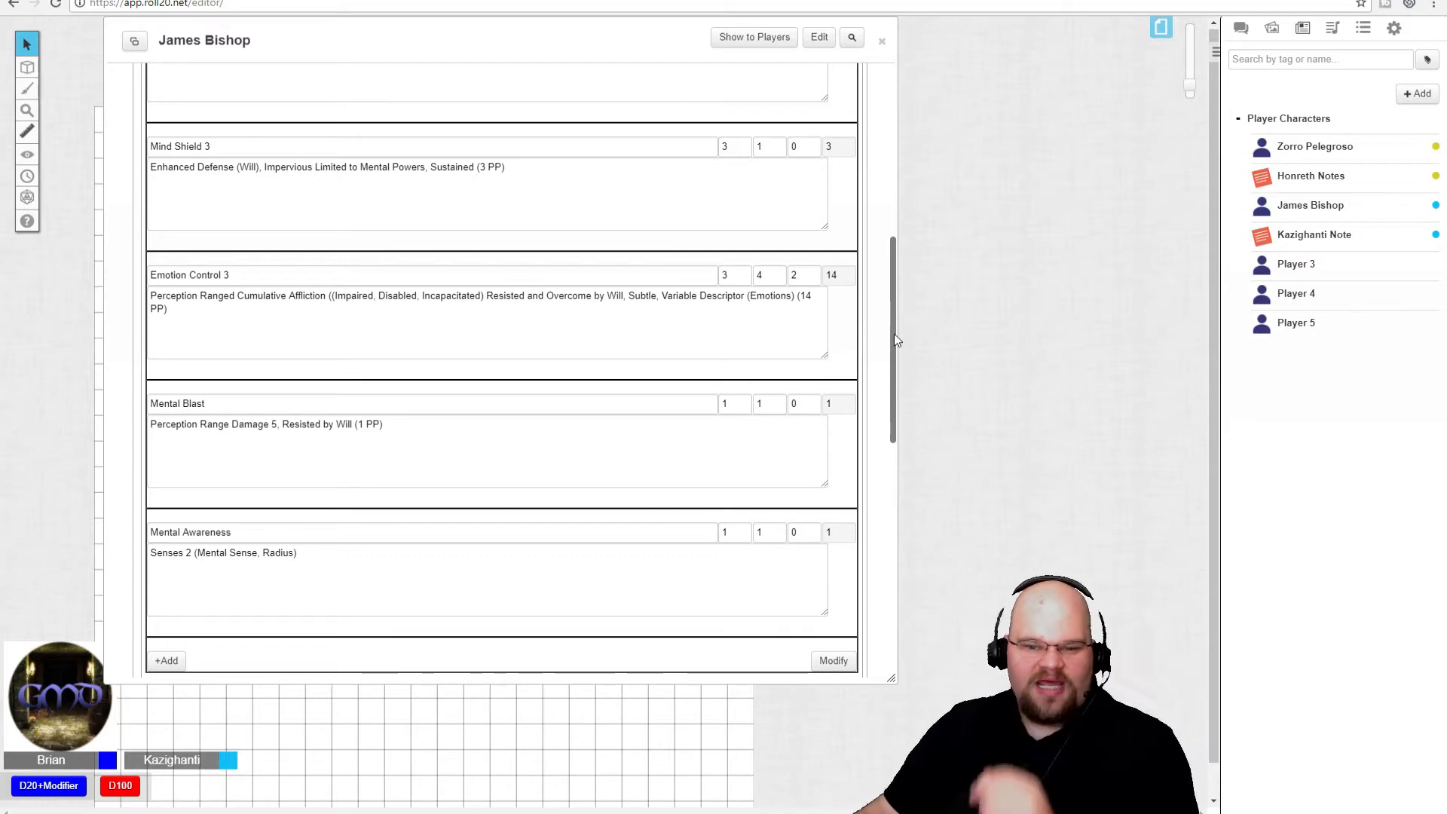
scroll(down, 3)
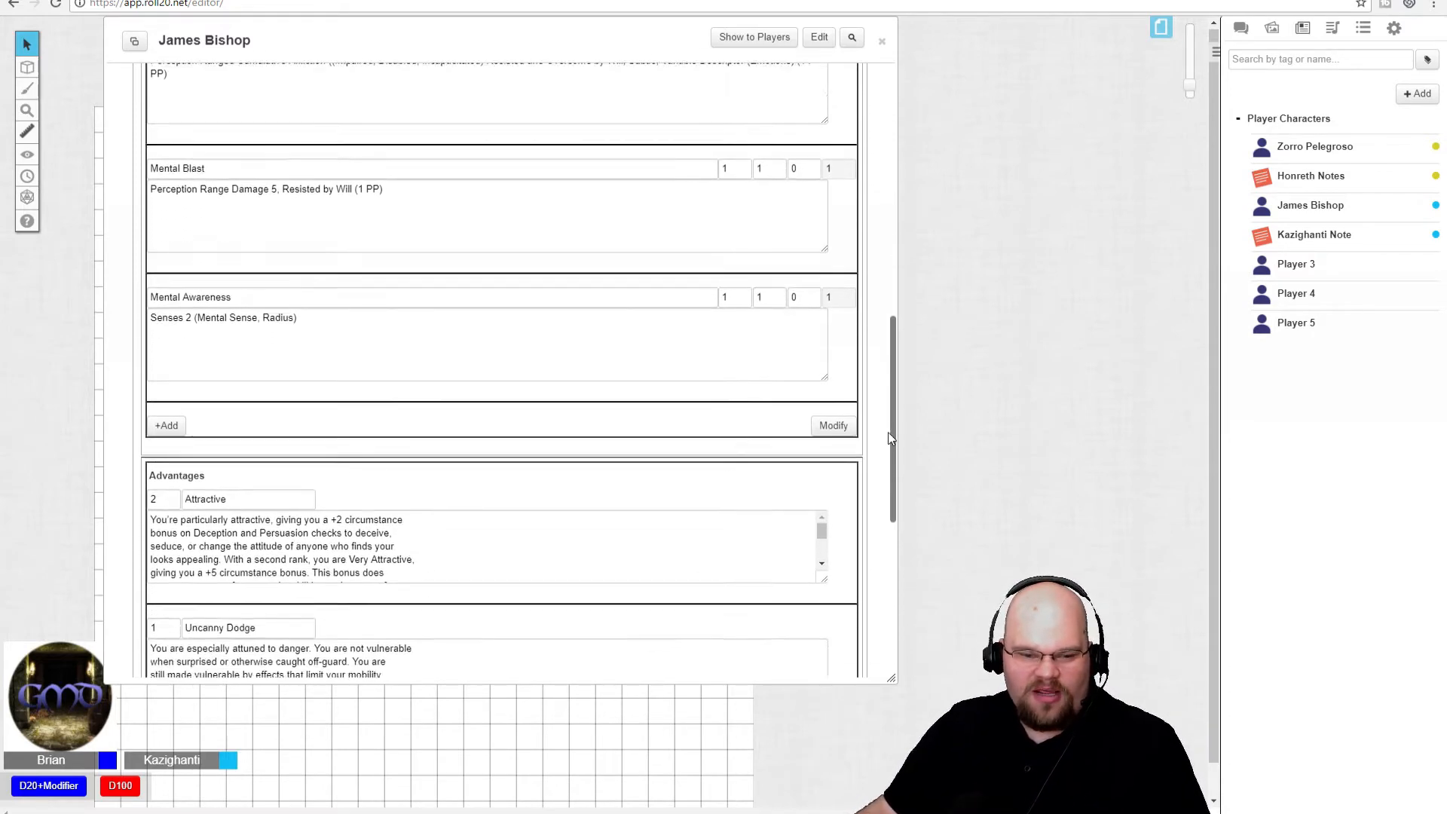
scroll(down, 3)
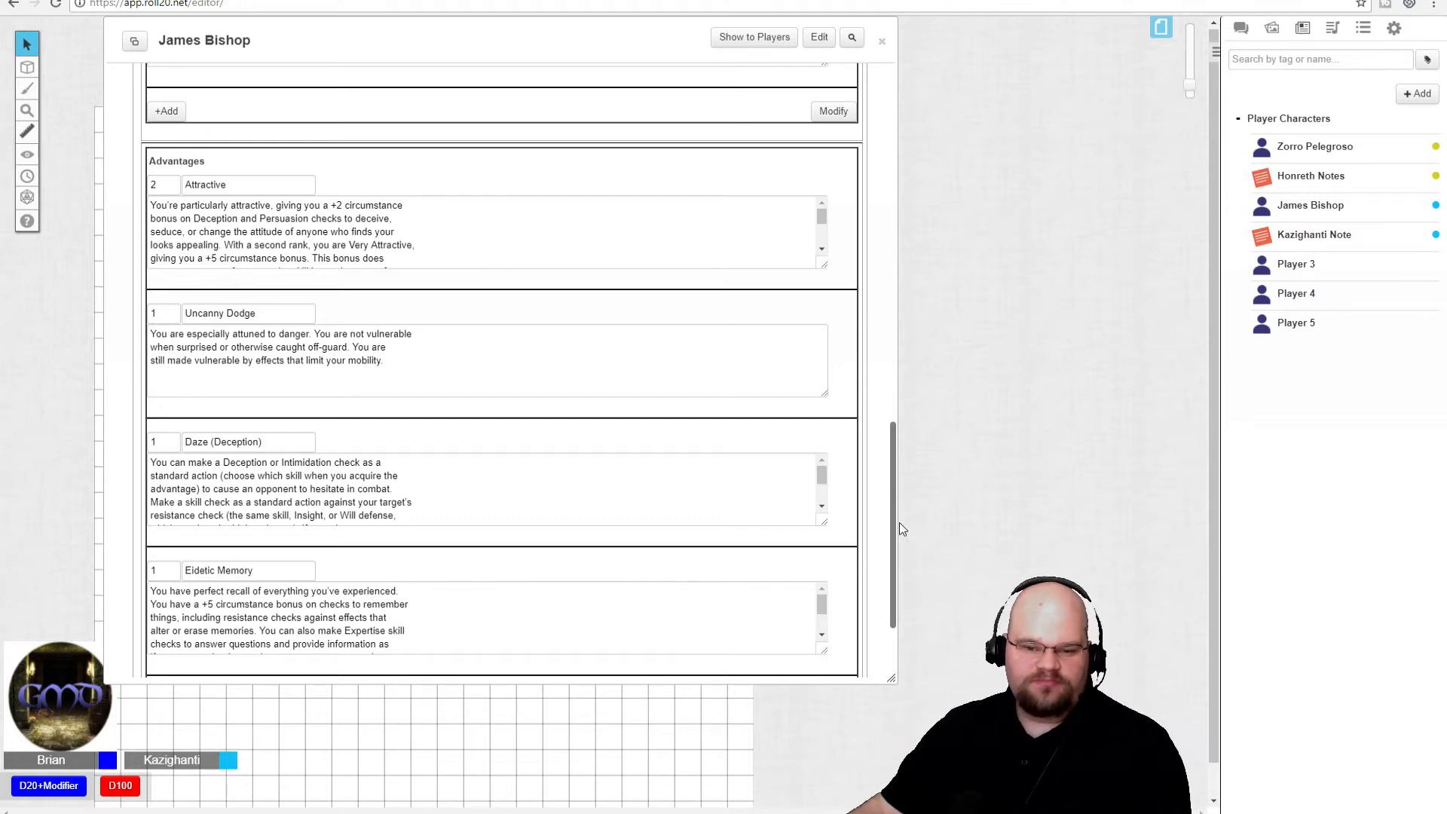
mouse_move(901, 529)
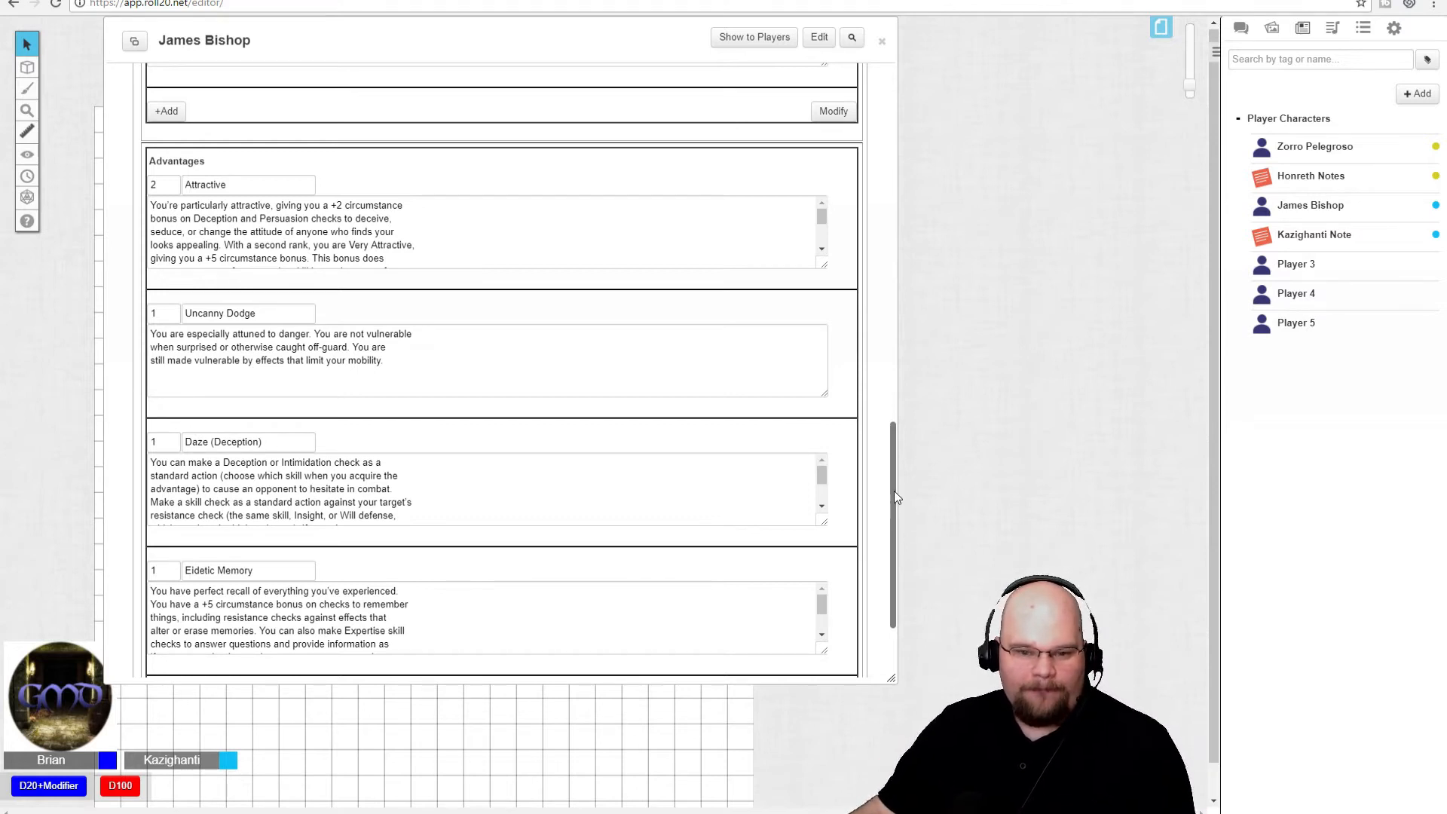
Read the rest of the Daze (Deception) description about dazing the target.
scroll(down, 3)
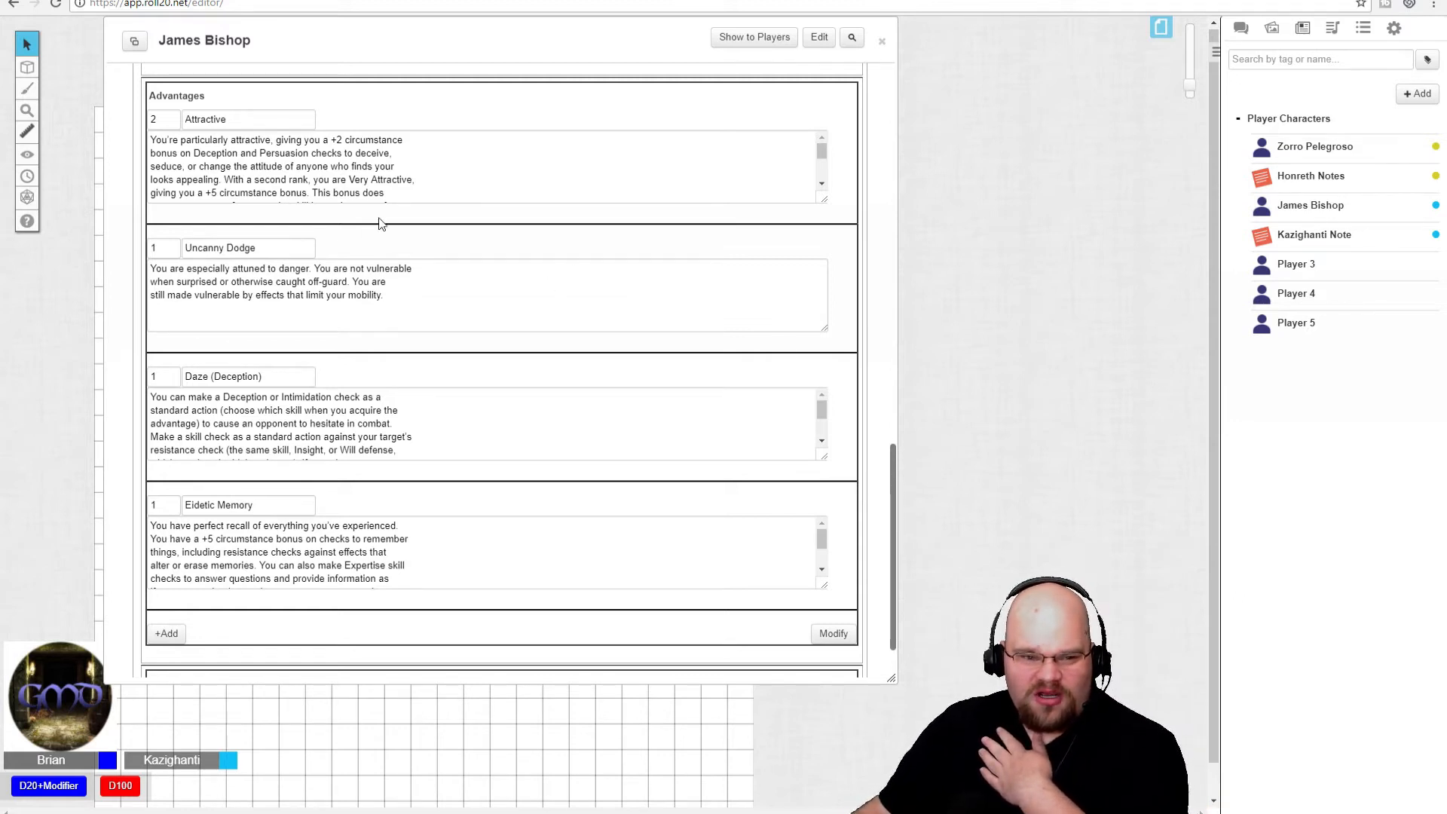
mouse_move(908, 469)
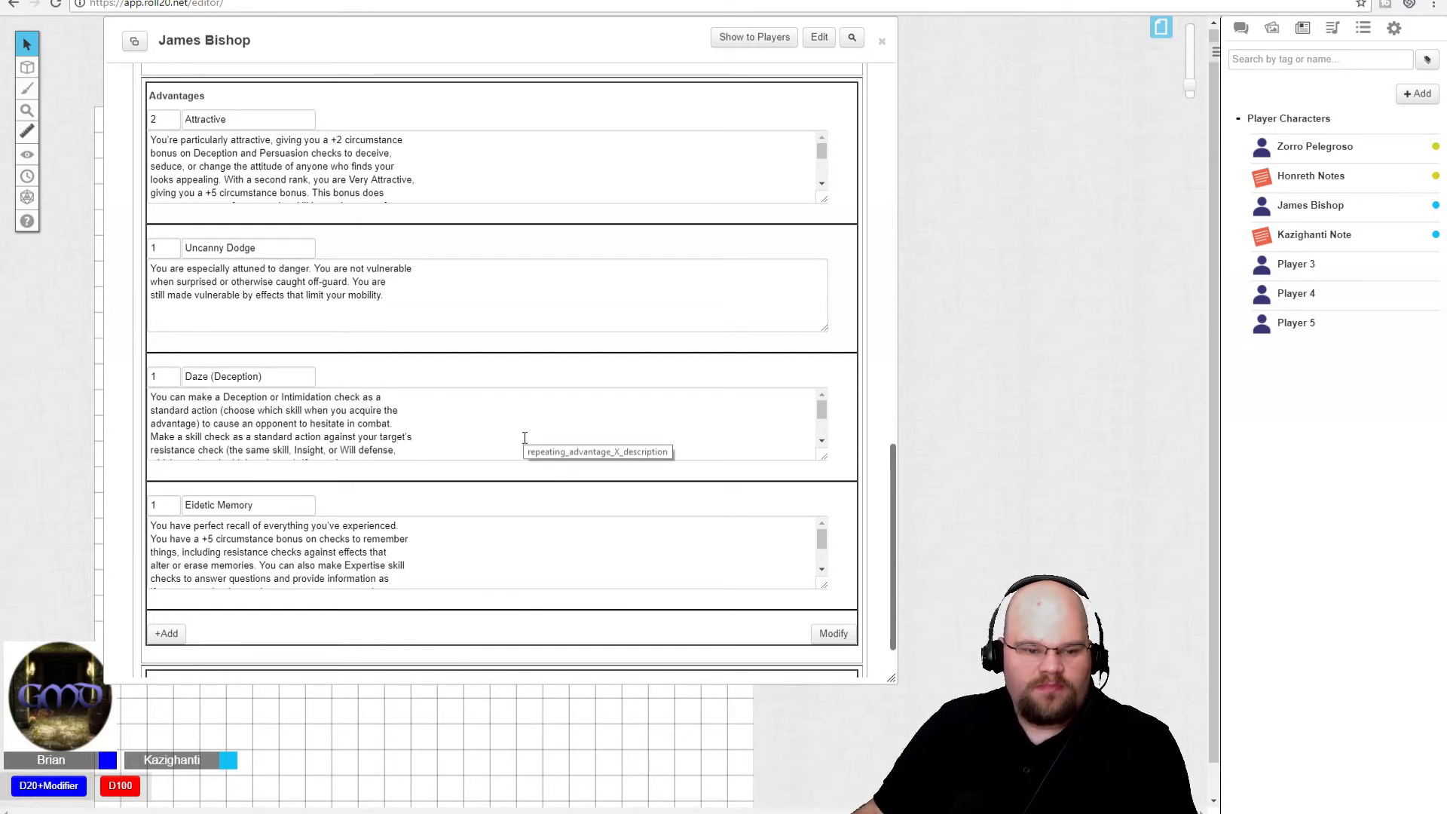
scroll(down, 3)
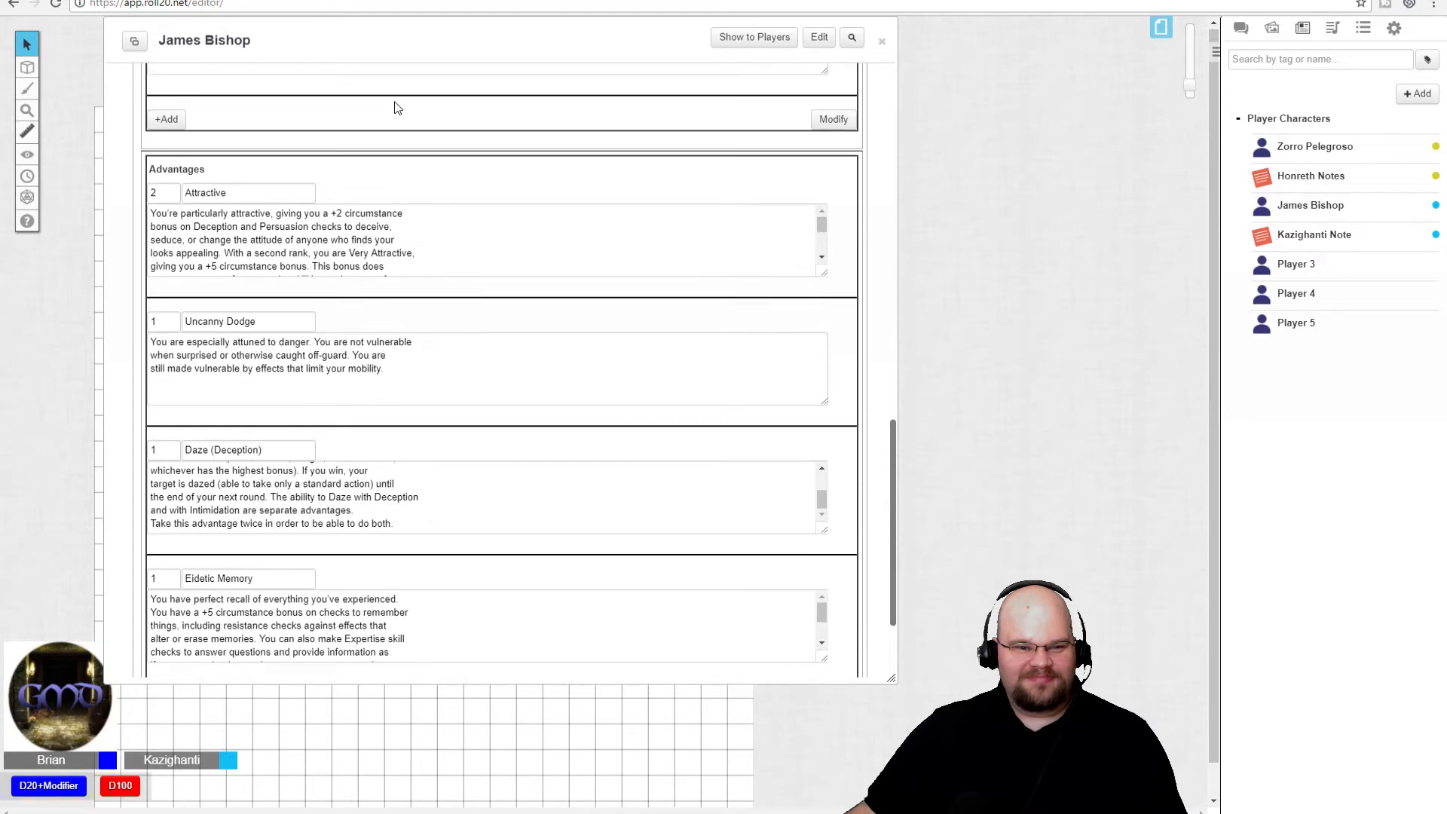
mouse_move(386, 178)
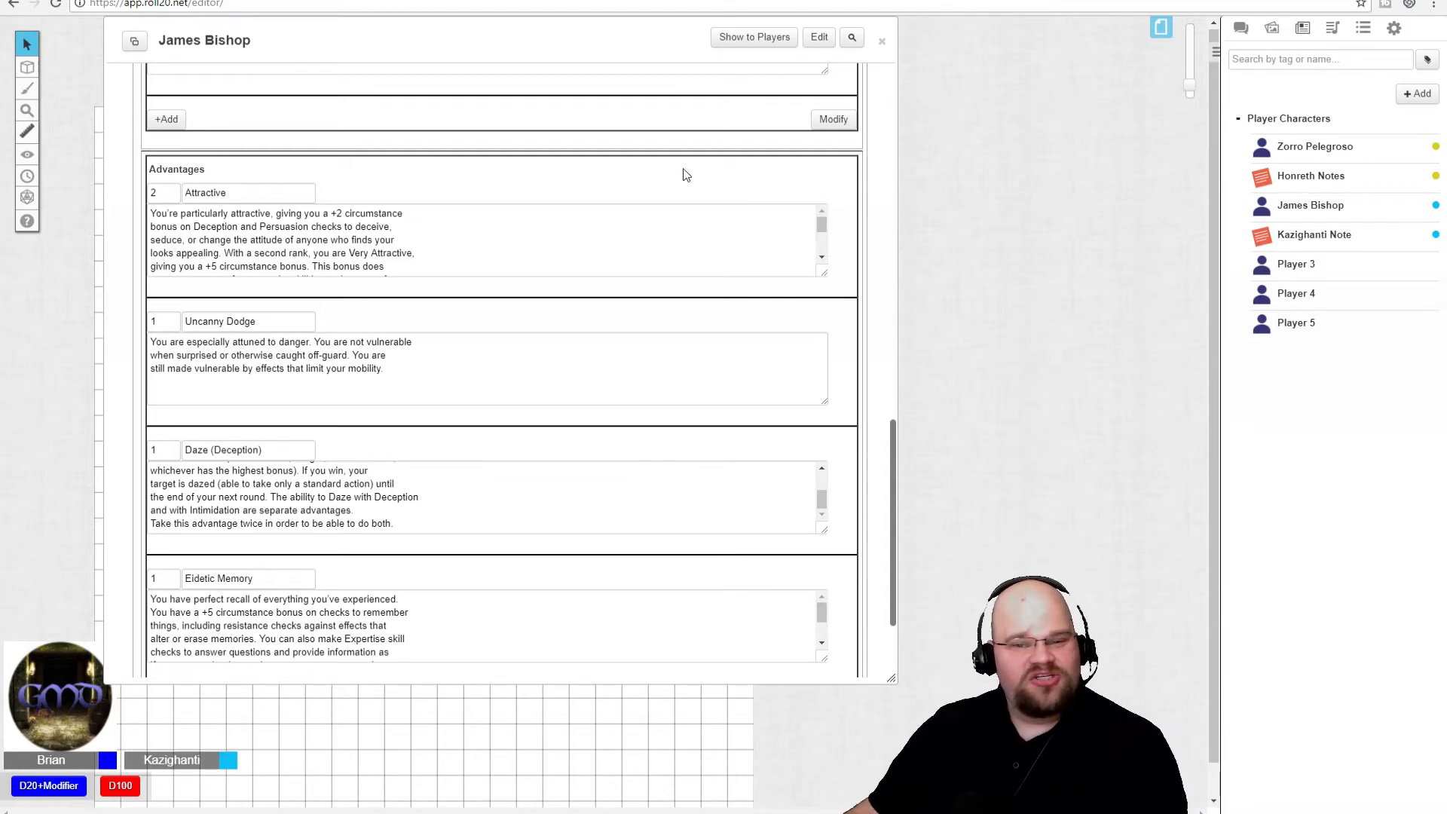
scroll(down, 3)
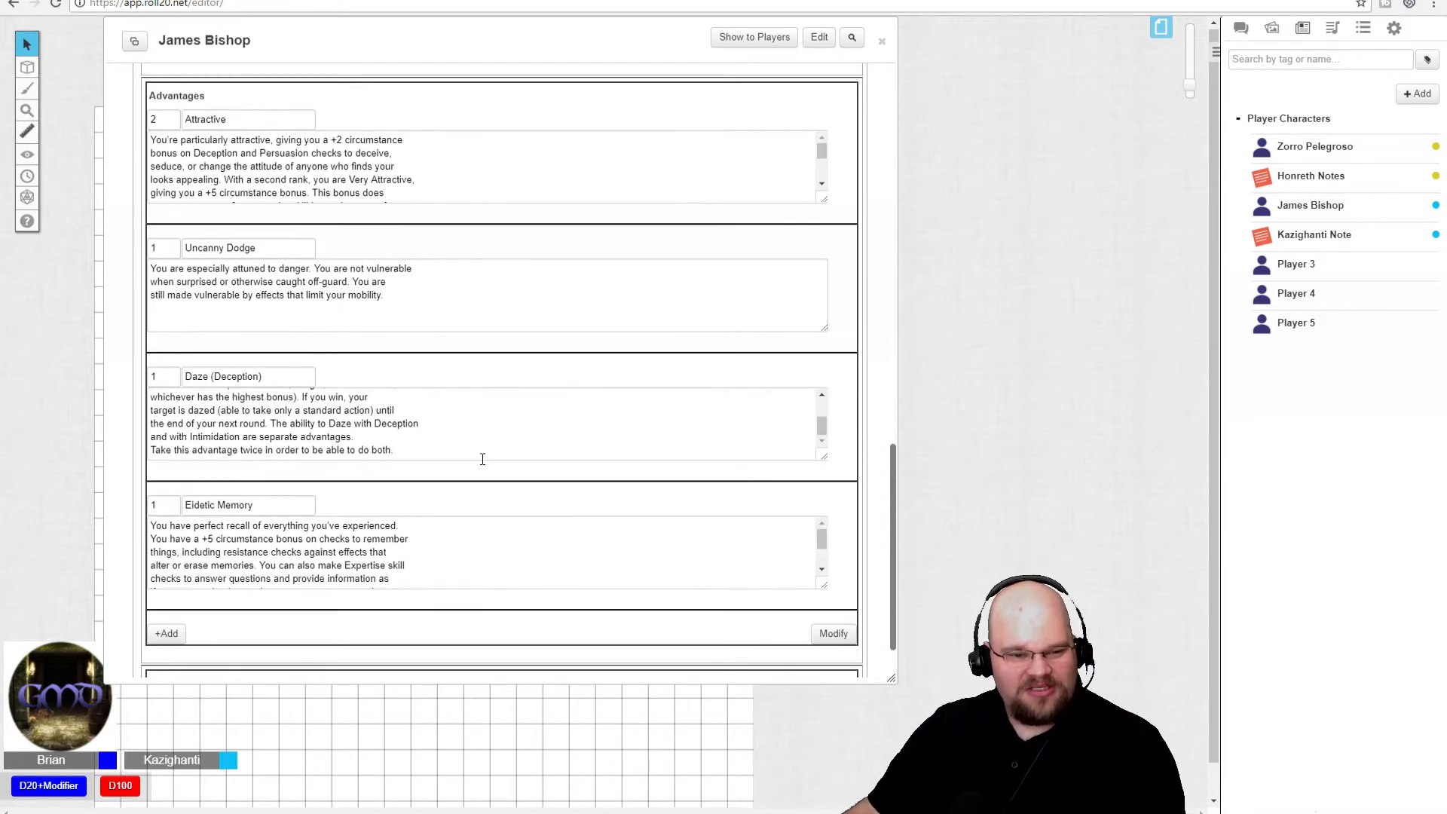
scroll(down, 3)
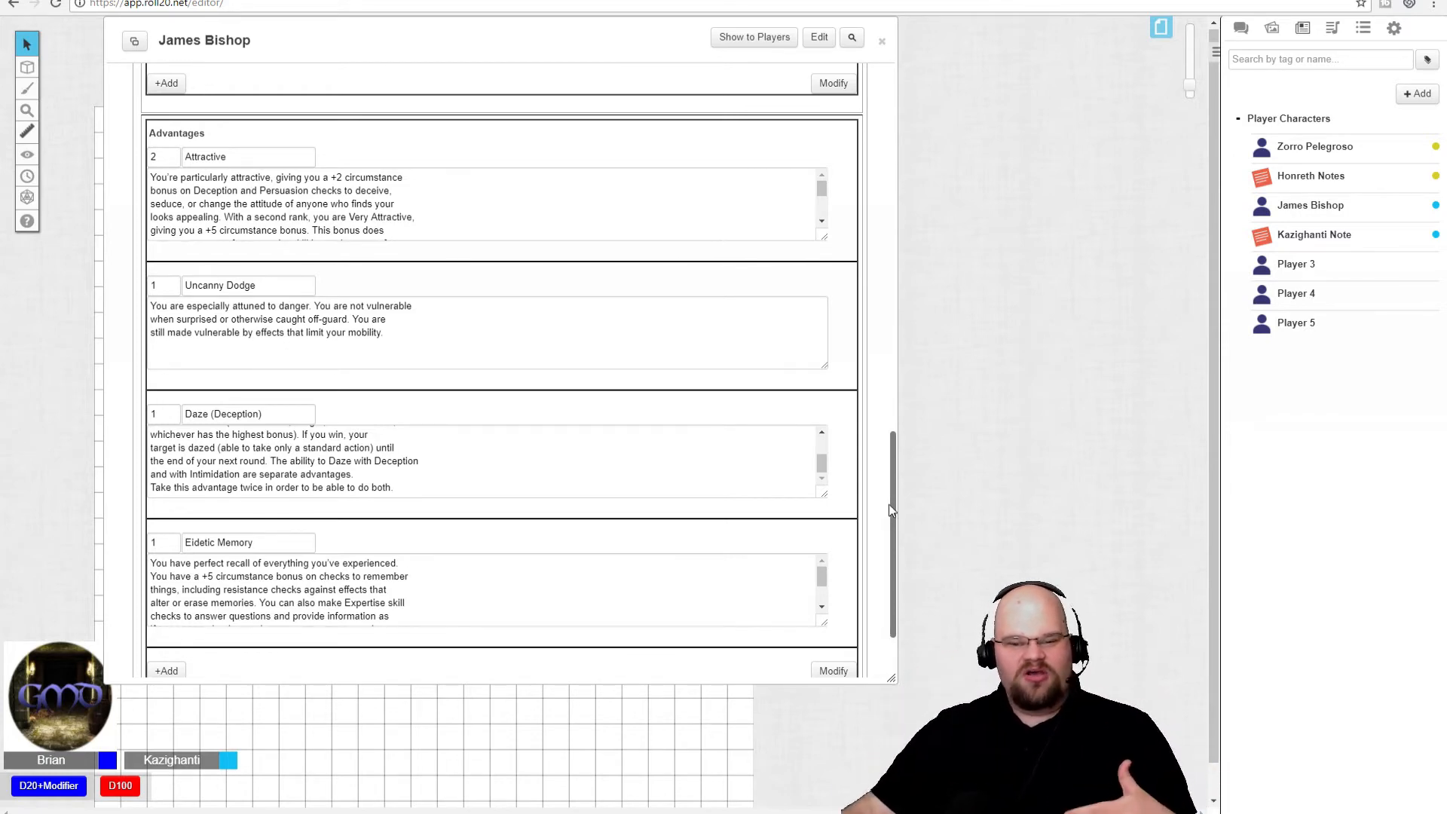
Return to the powers list, from Mind Reading 5 through Mental Awareness.
scroll(down, 3)
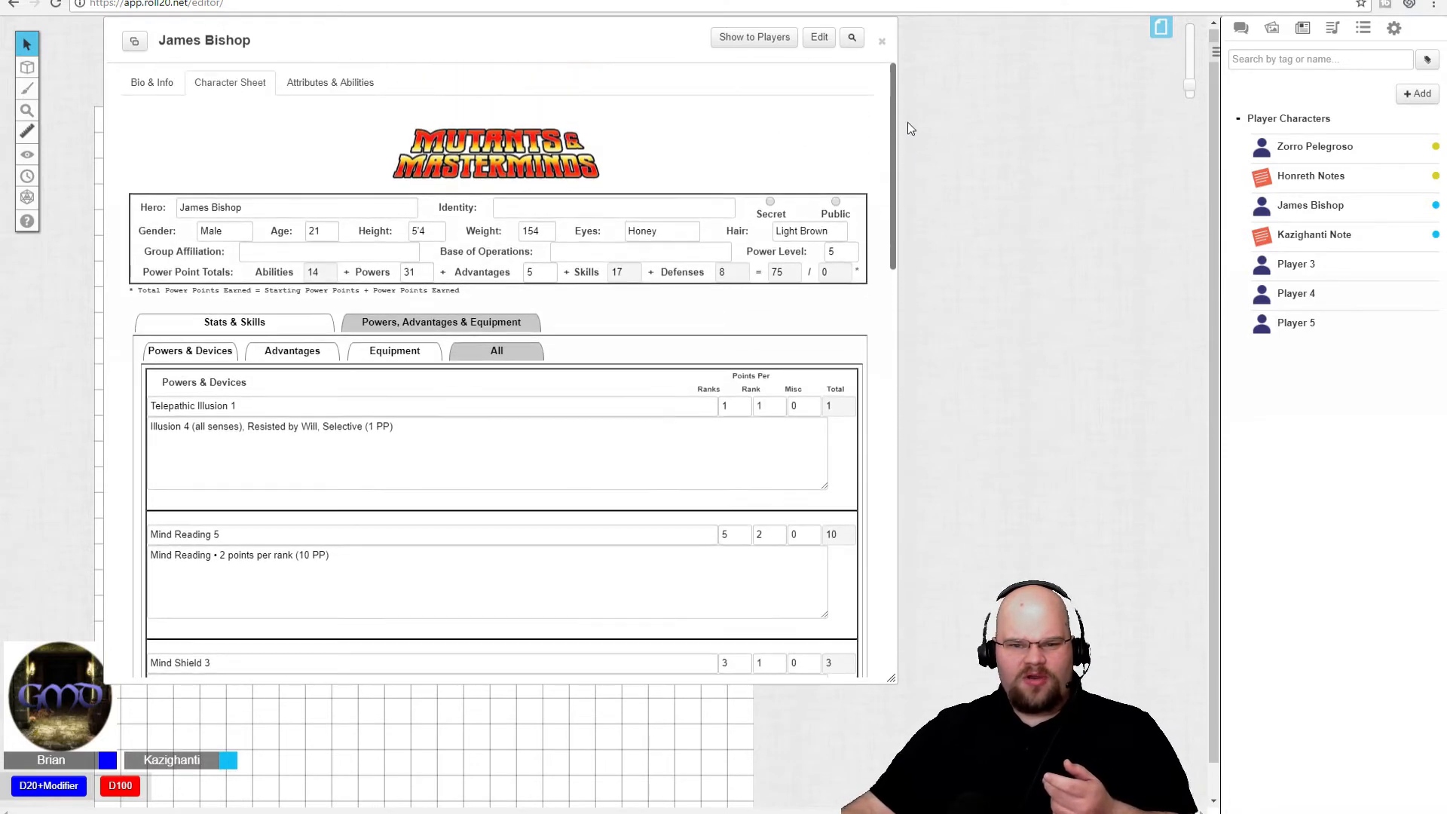
mouse_move(875, 168)
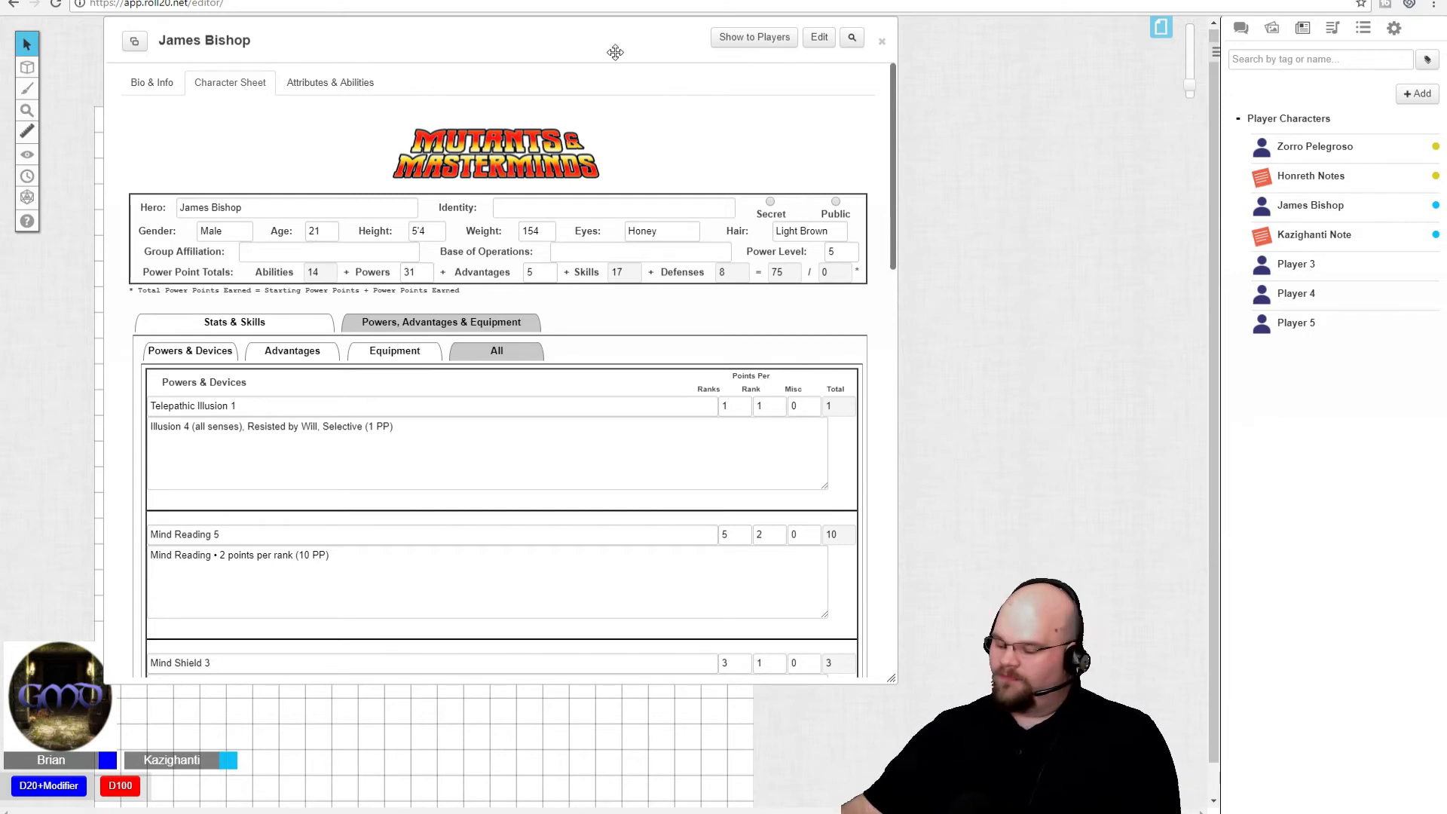
mouse_move(859, 155)
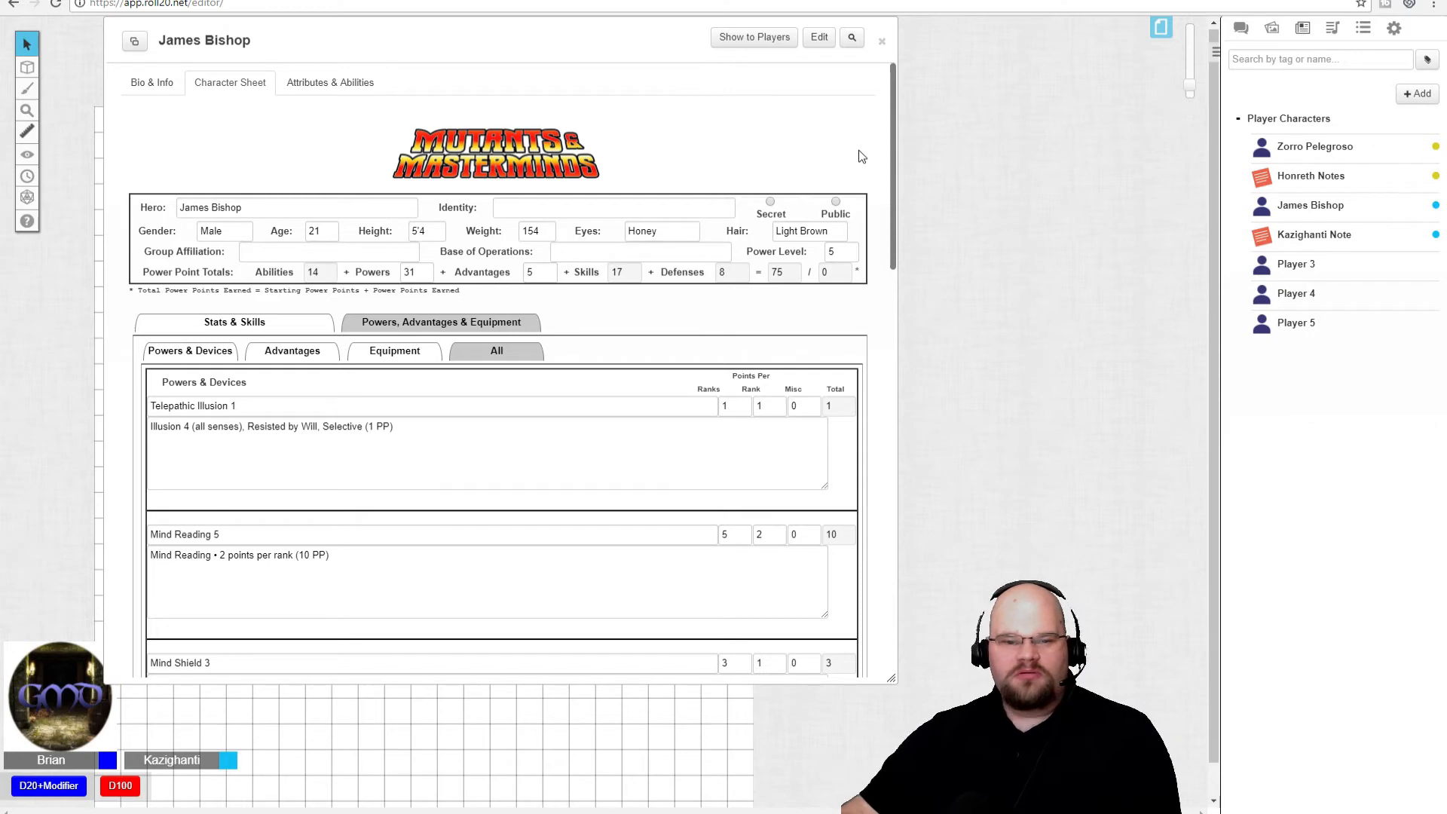
mouse_move(853, 287)
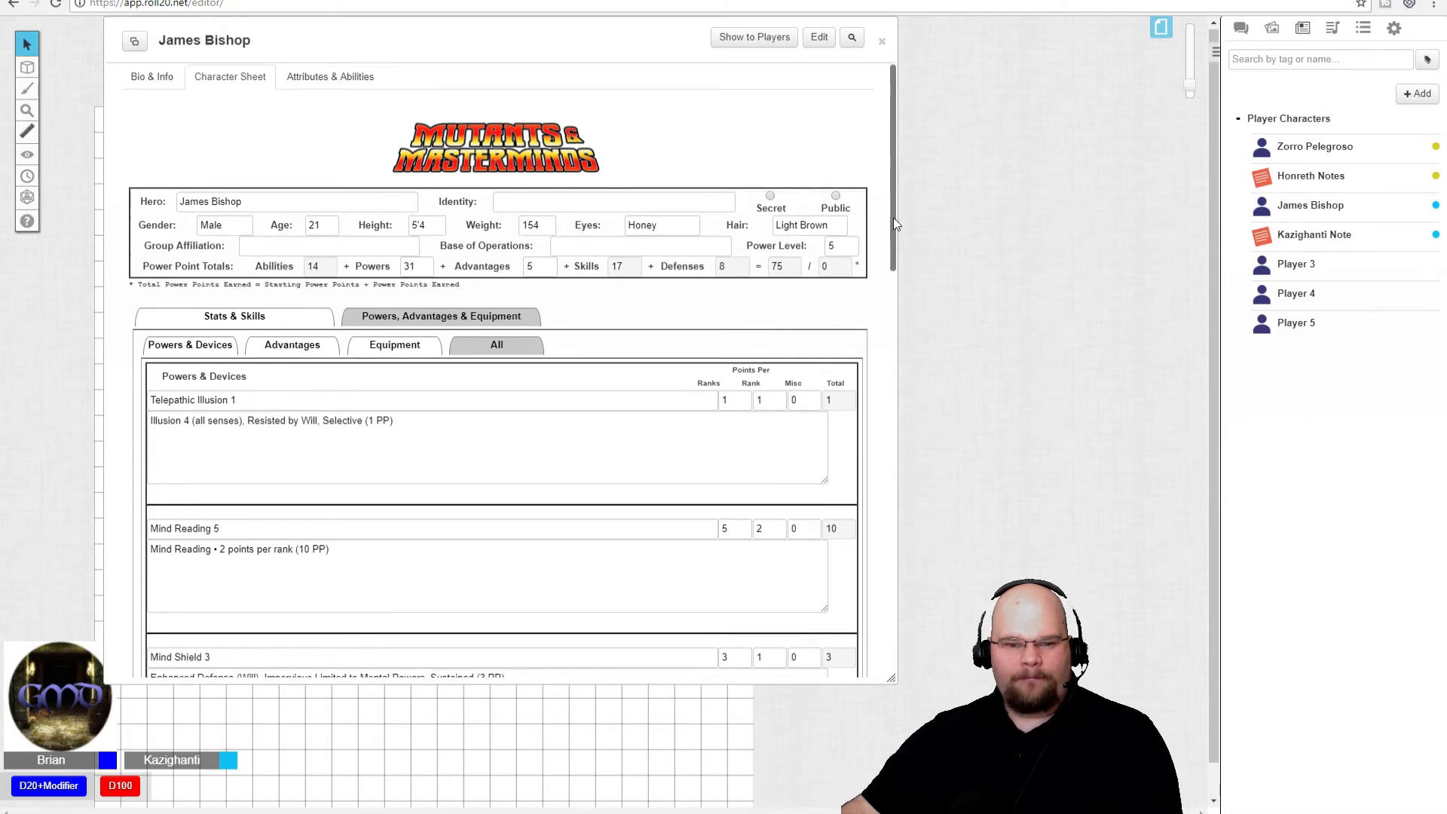
scroll(down, 3)
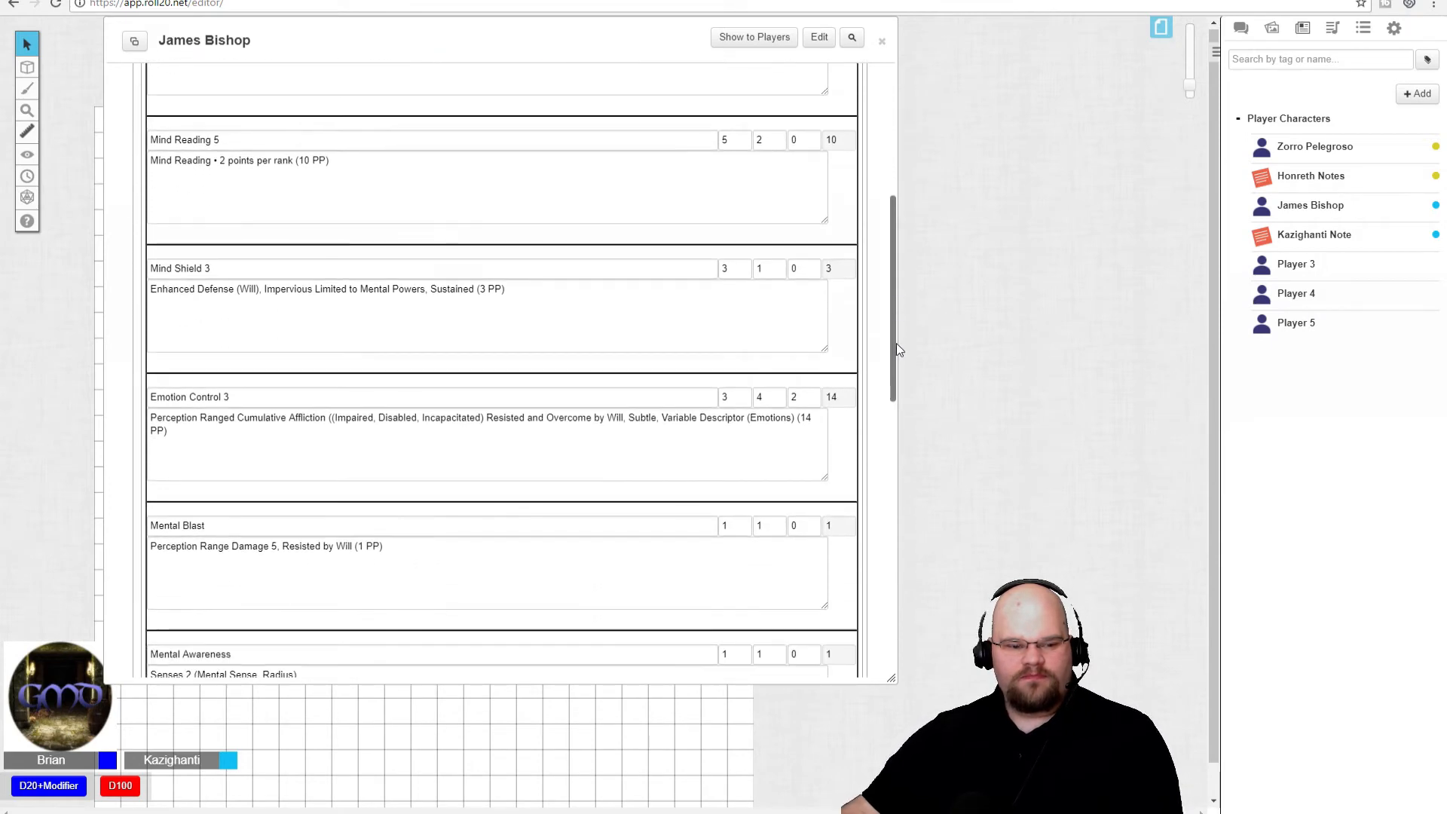
scroll(down, 3)
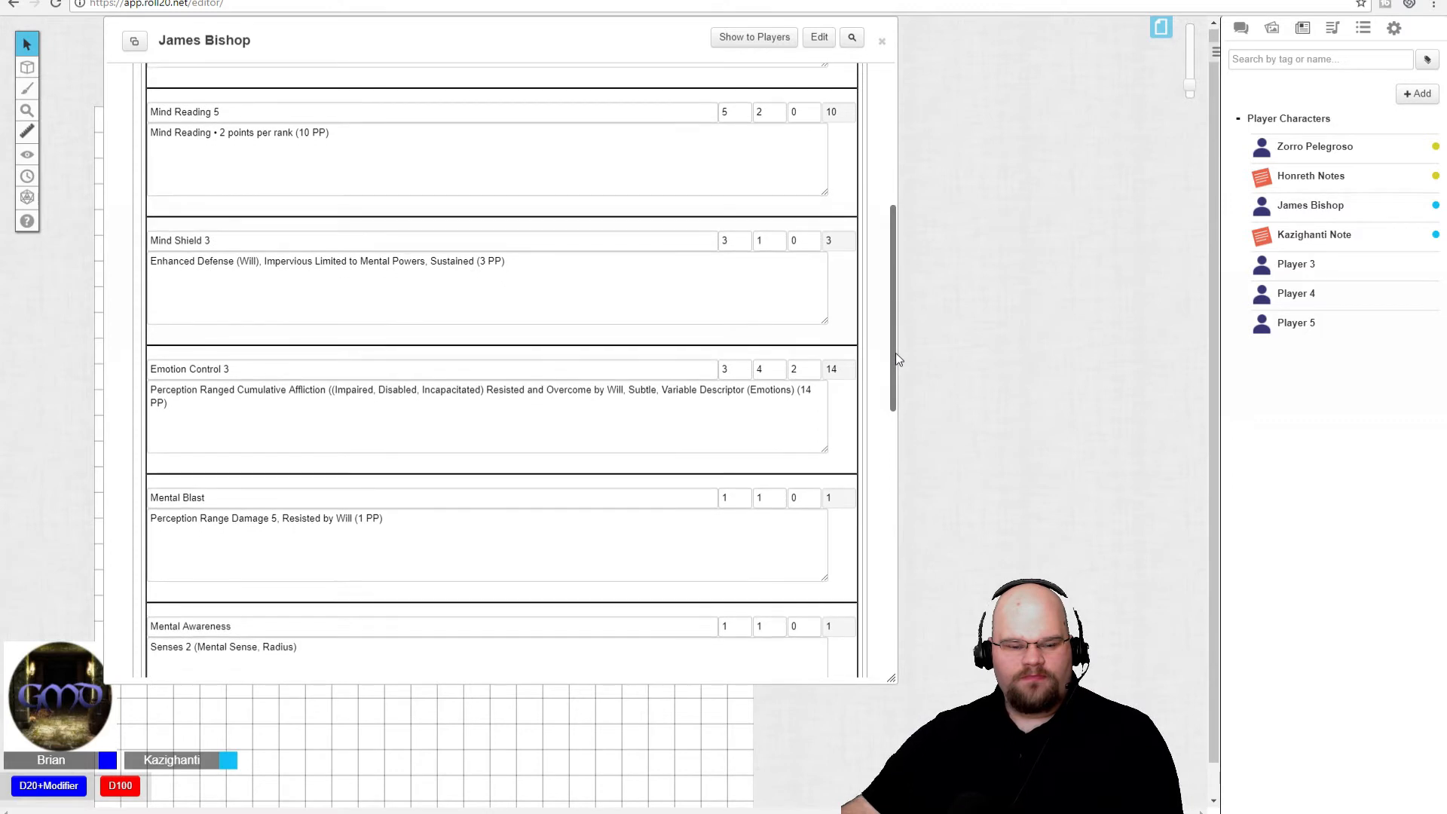